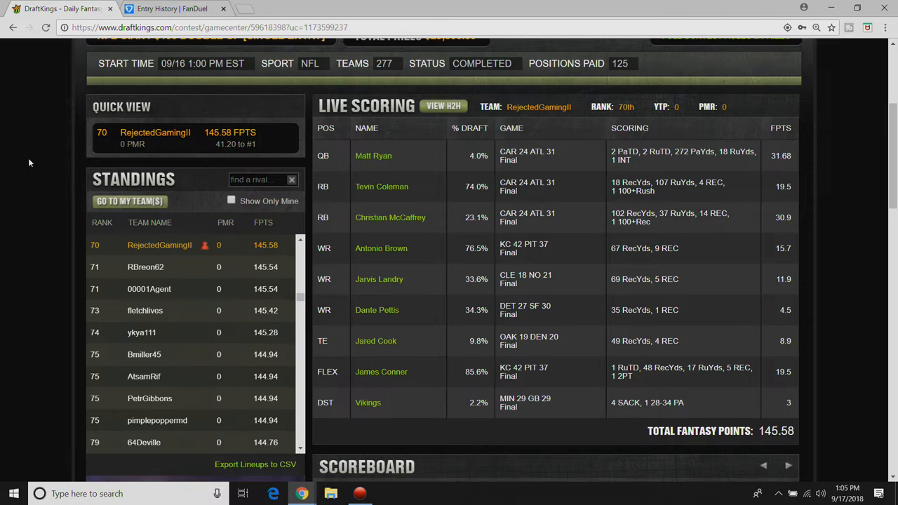
mouse_move(49, 205)
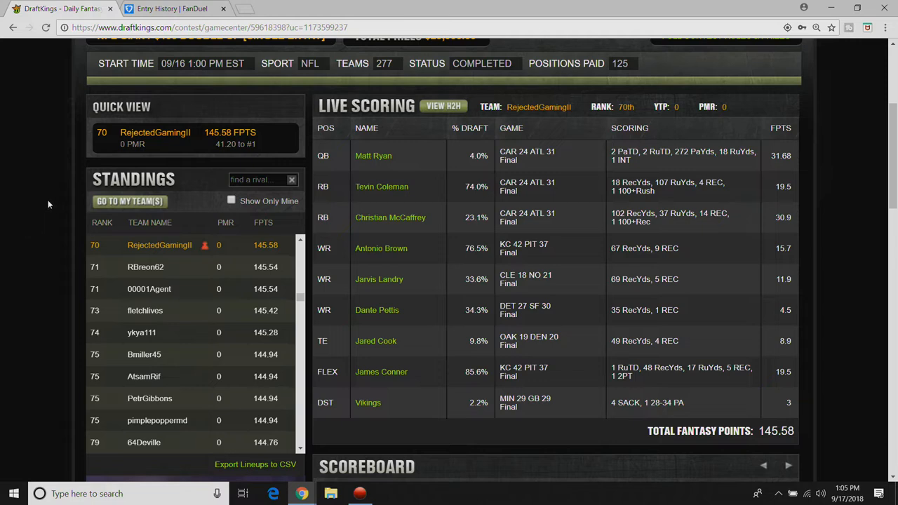
mouse_move(399, 235)
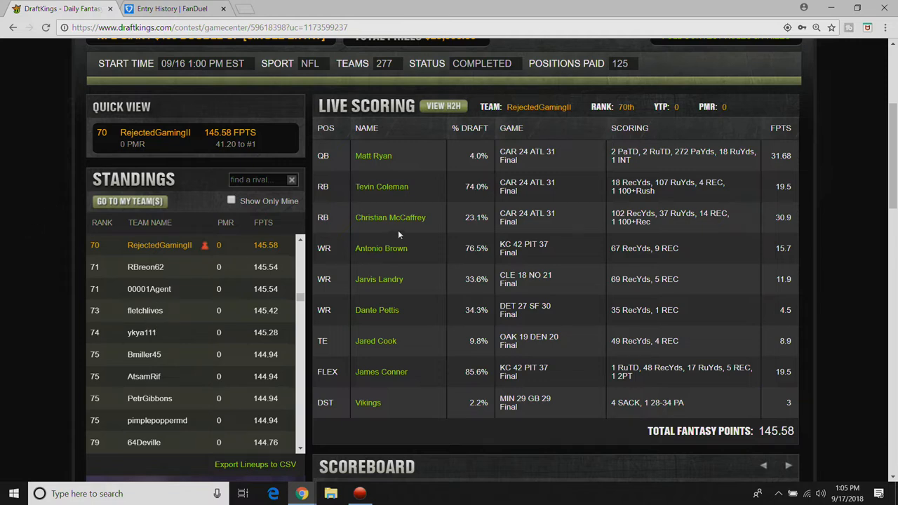
mouse_move(457, 239)
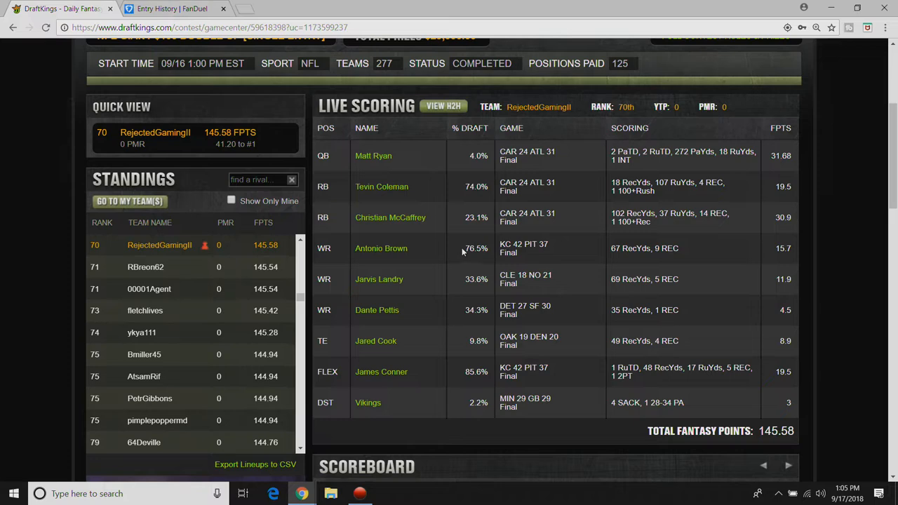
mouse_move(480, 297)
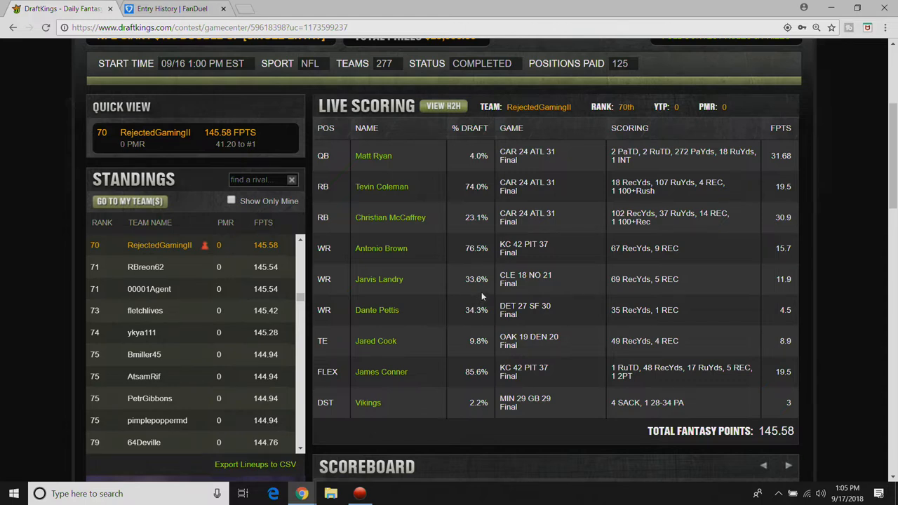
mouse_move(462, 312)
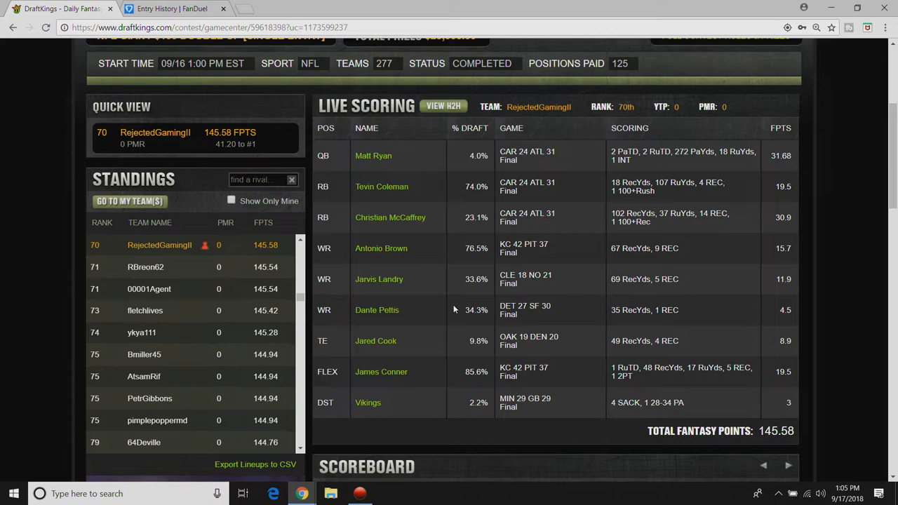
mouse_move(462, 292)
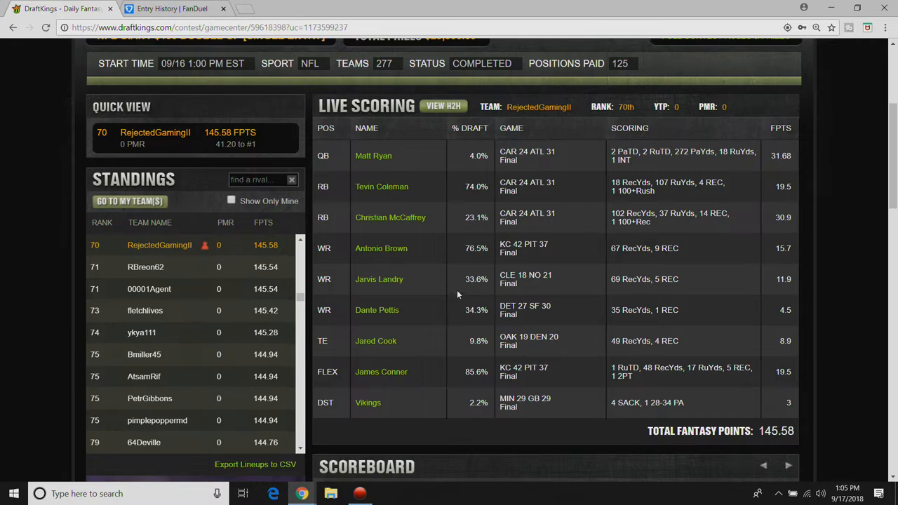
mouse_move(458, 294)
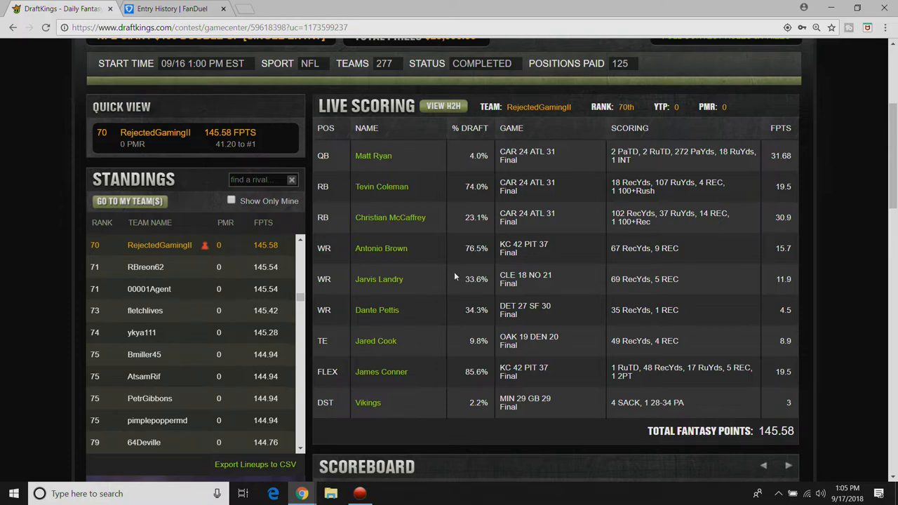
mouse_move(485, 241)
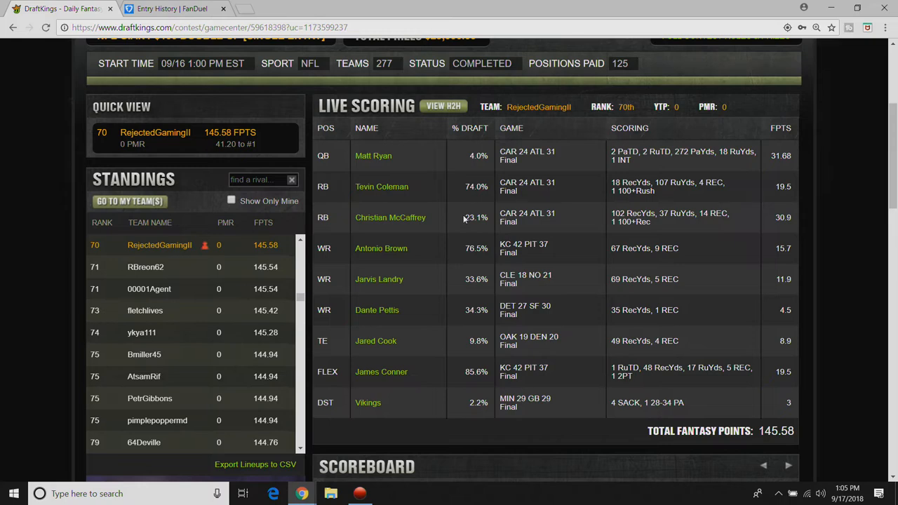
mouse_move(483, 262)
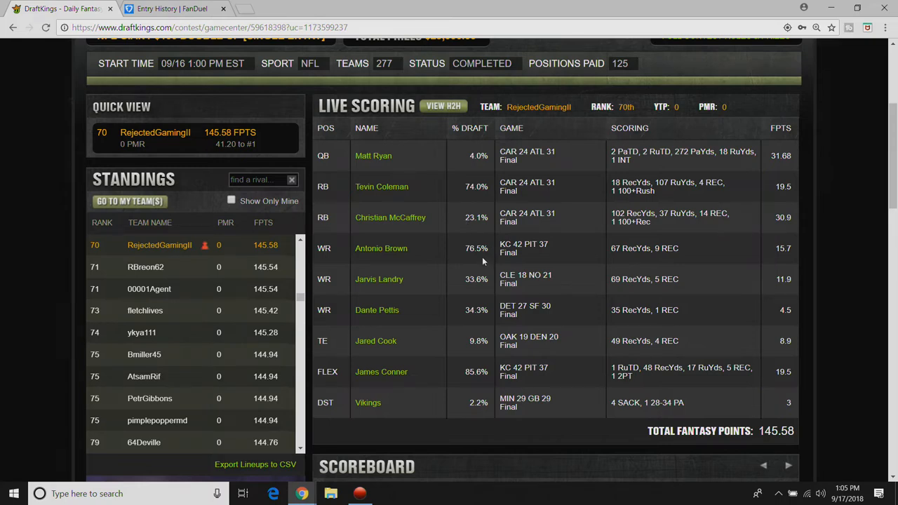
mouse_move(595, 209)
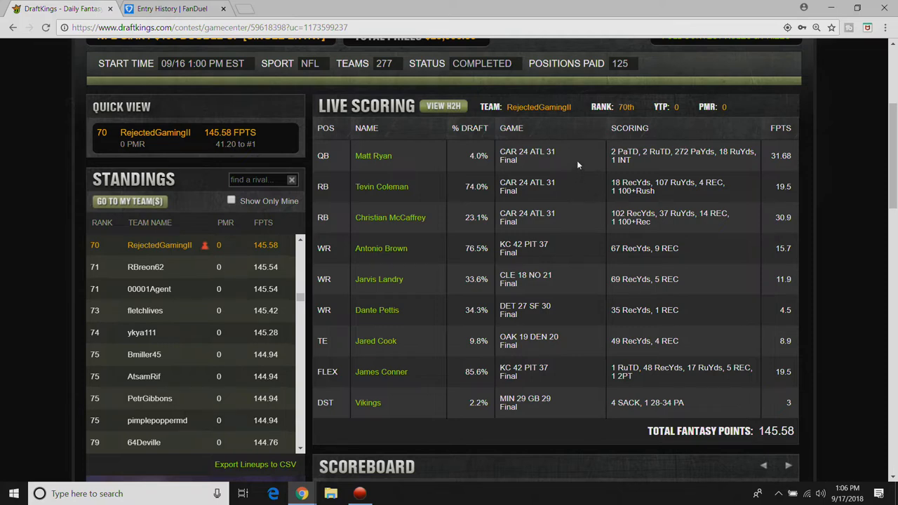
mouse_move(522, 348)
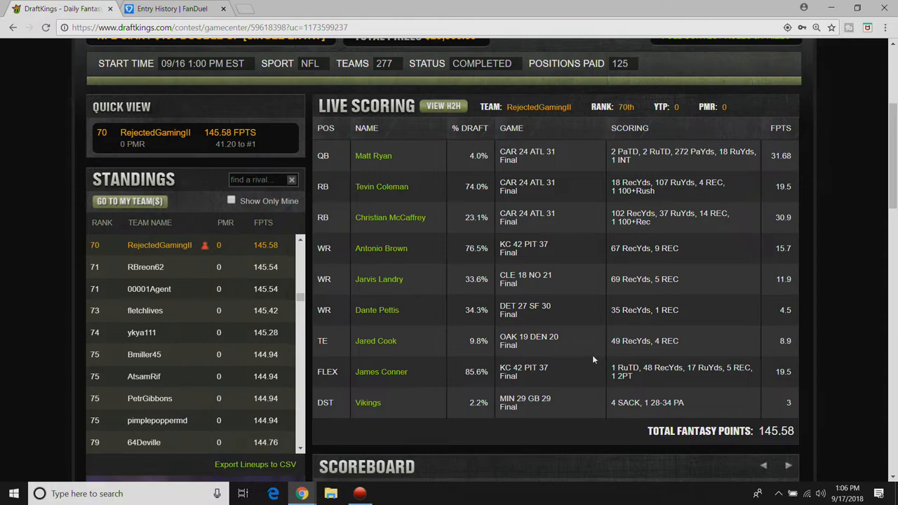
mouse_move(551, 244)
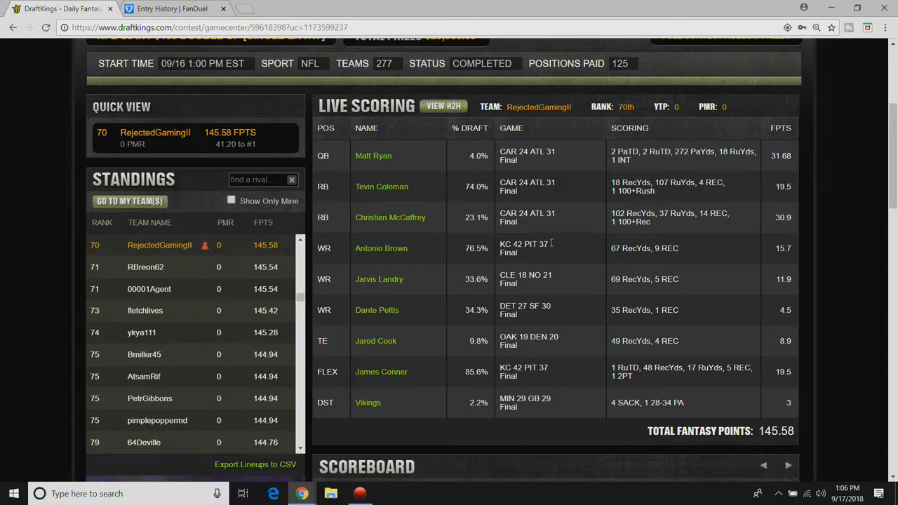
mouse_move(578, 150)
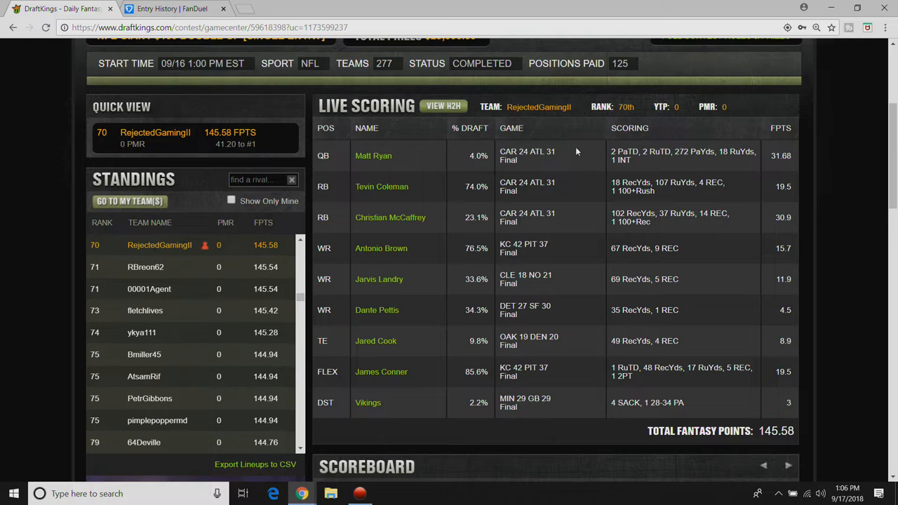
mouse_move(559, 163)
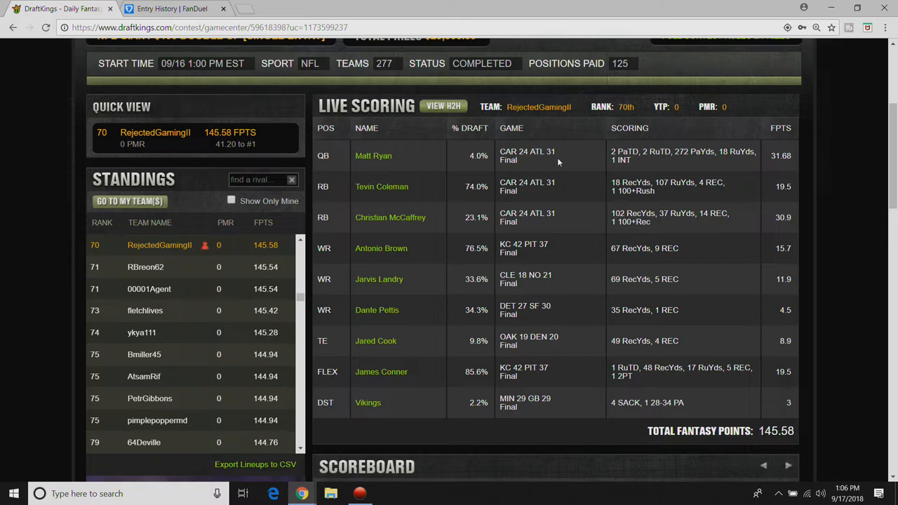
mouse_move(536, 138)
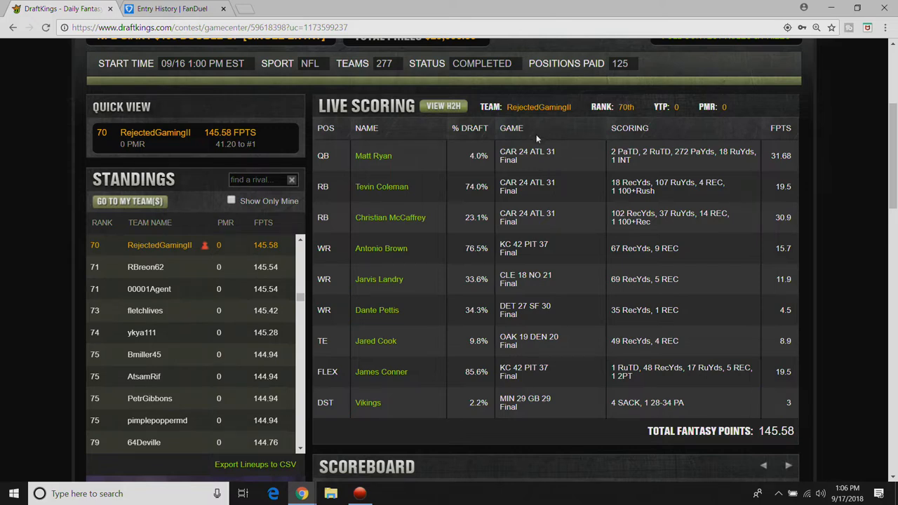
mouse_move(609, 145)
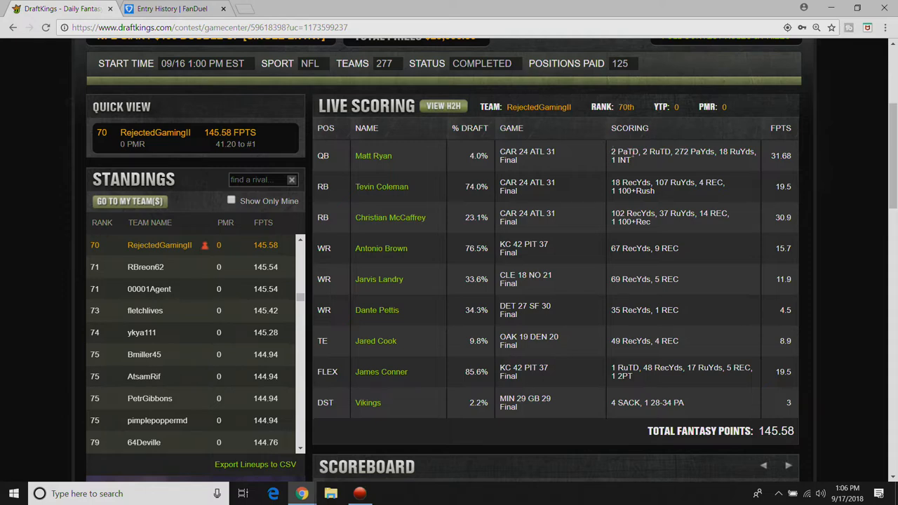
mouse_move(649, 166)
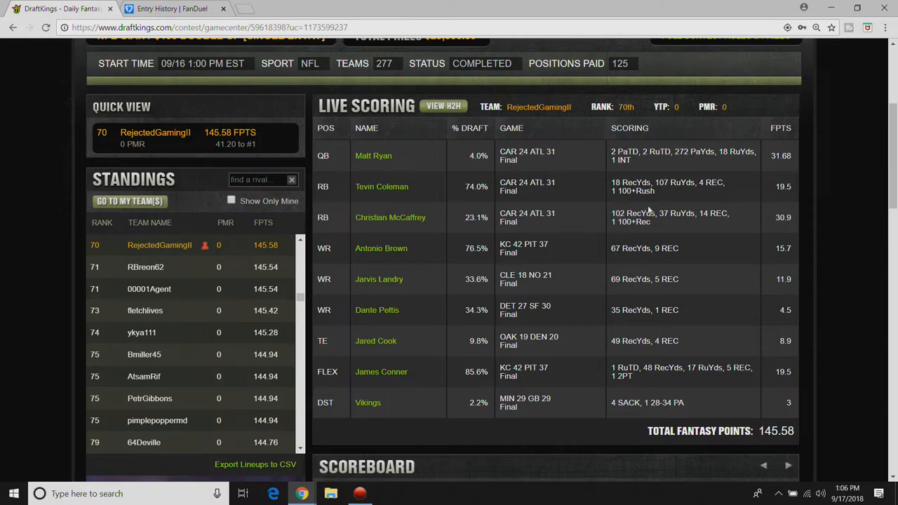
mouse_move(654, 169)
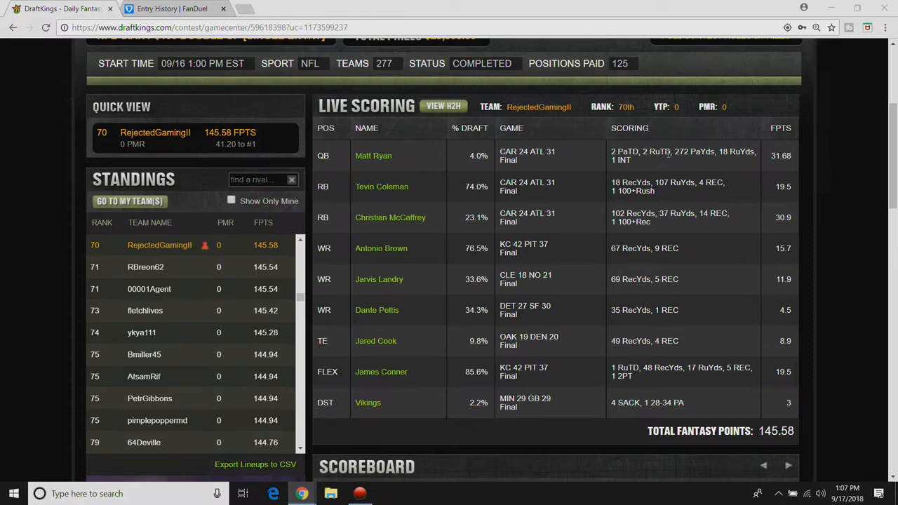
mouse_move(667, 155)
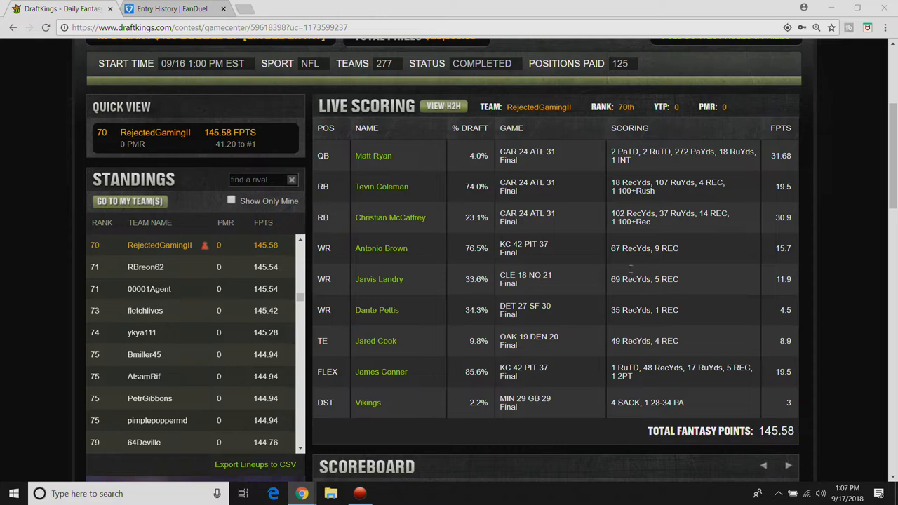
mouse_move(678, 378)
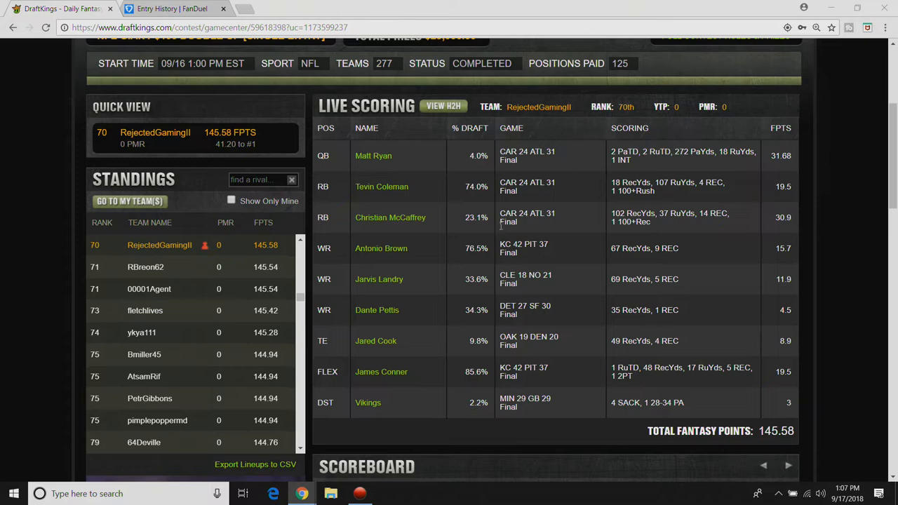
mouse_move(503, 210)
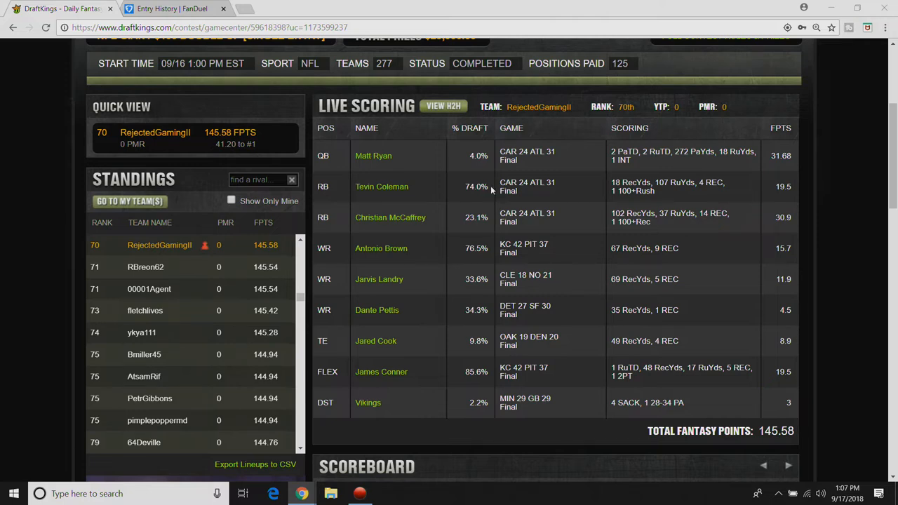
mouse_move(482, 205)
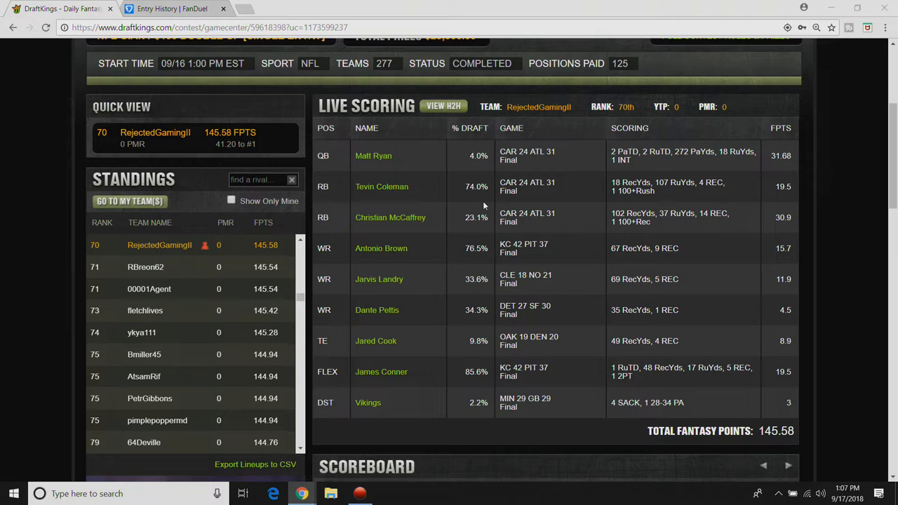
mouse_move(586, 205)
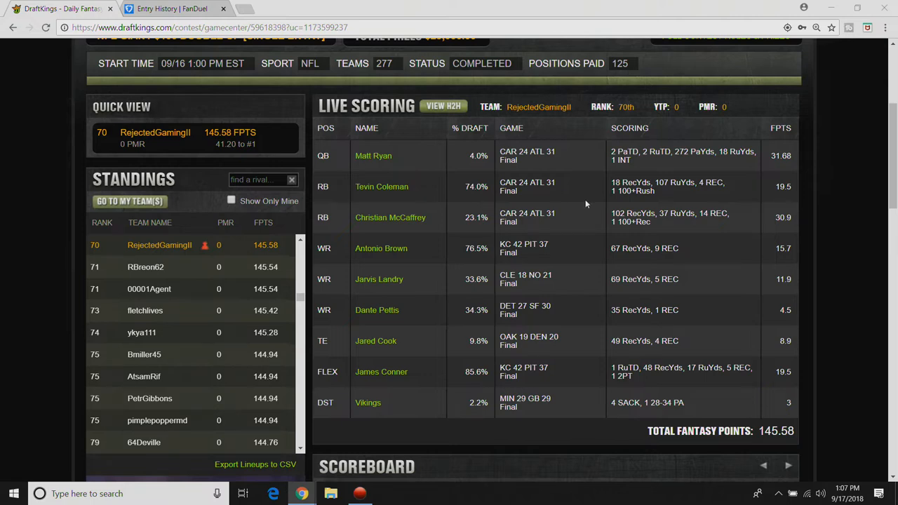
mouse_move(607, 181)
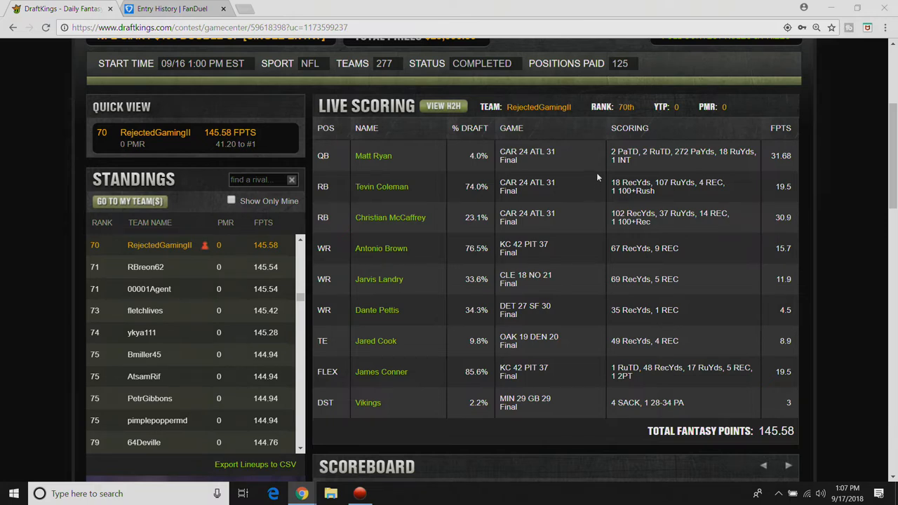
mouse_move(589, 188)
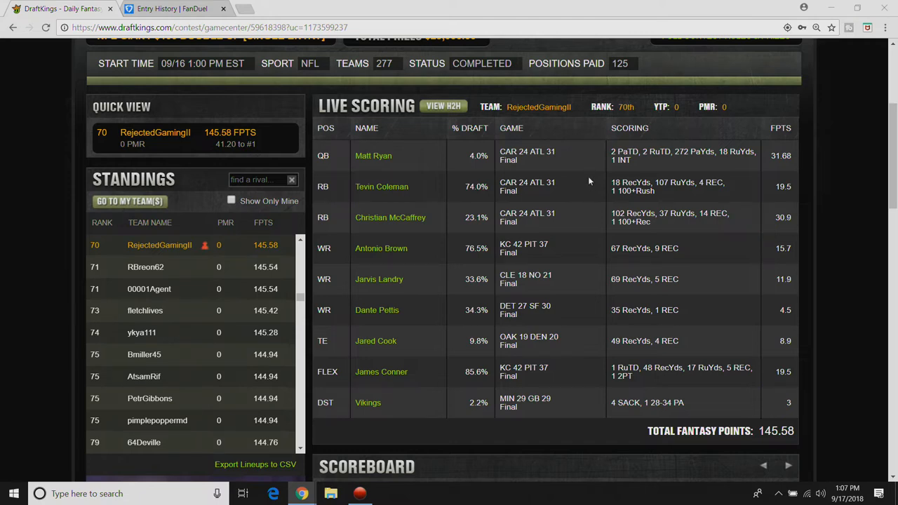
mouse_move(597, 168)
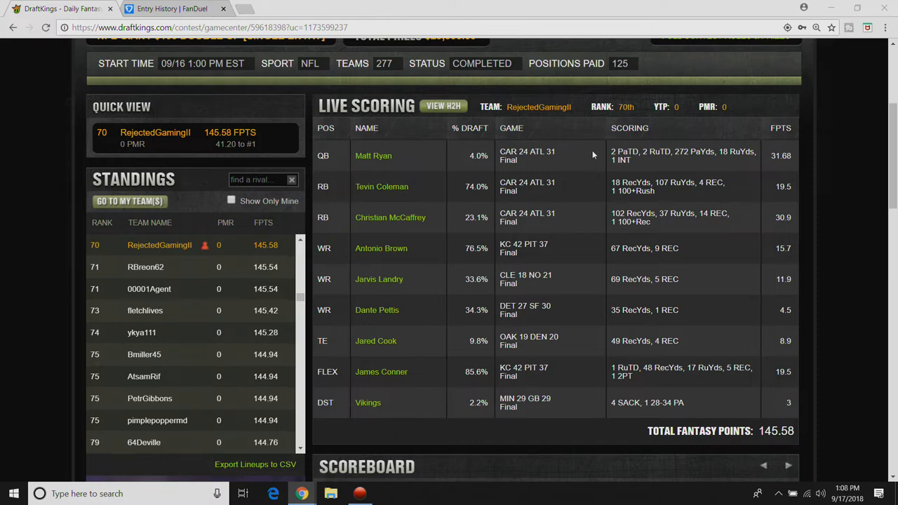
mouse_move(572, 171)
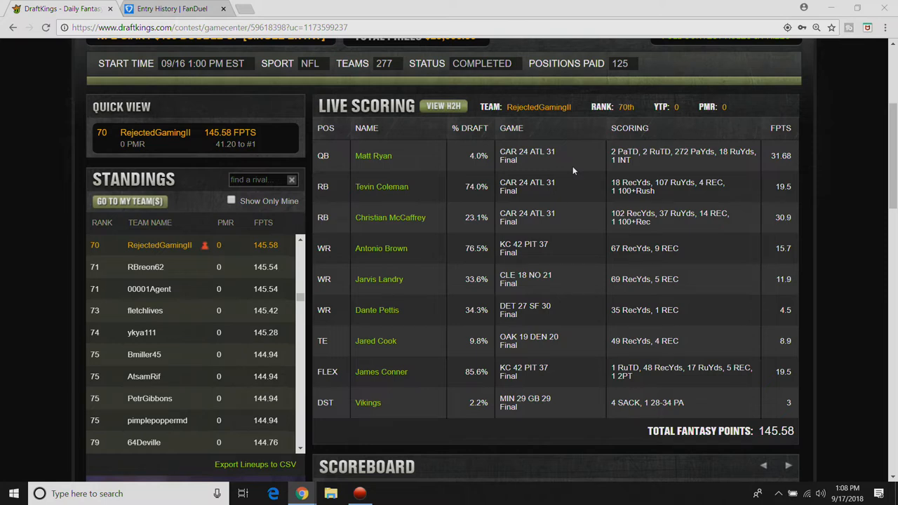
mouse_move(568, 227)
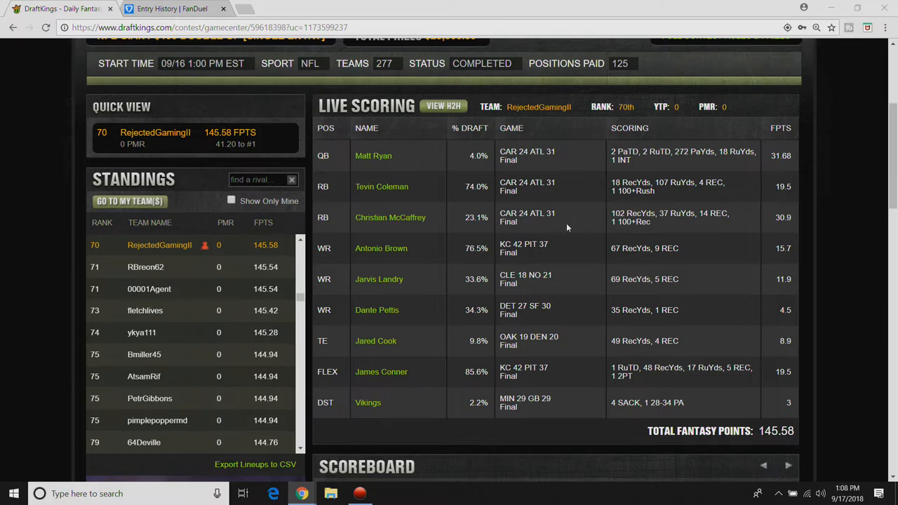
mouse_move(584, 224)
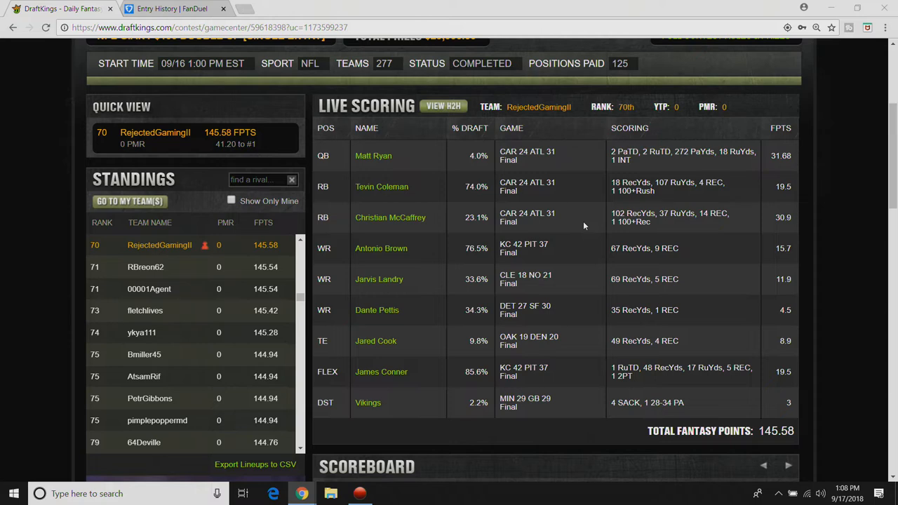
mouse_move(741, 224)
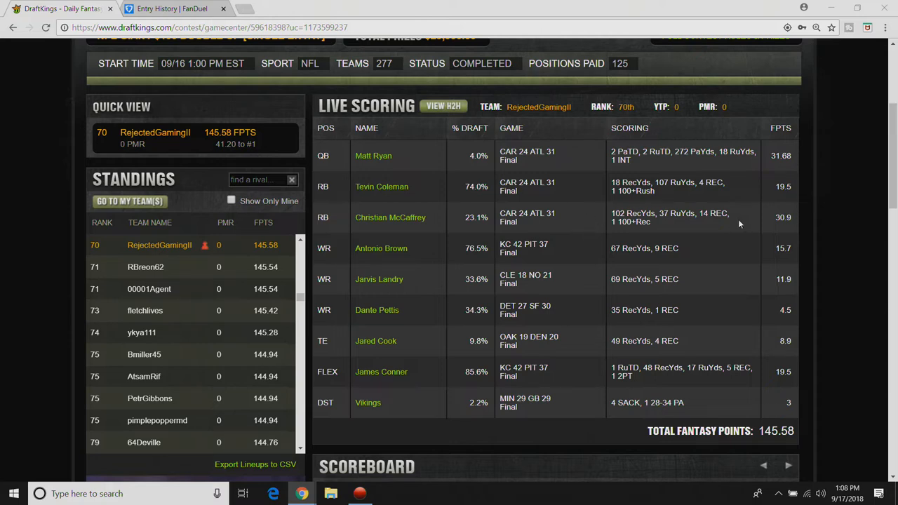
mouse_move(737, 213)
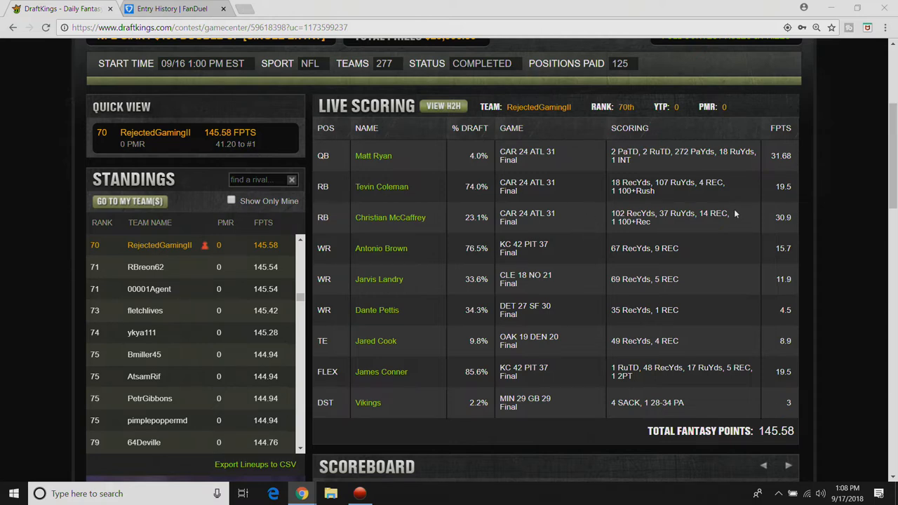
mouse_move(727, 223)
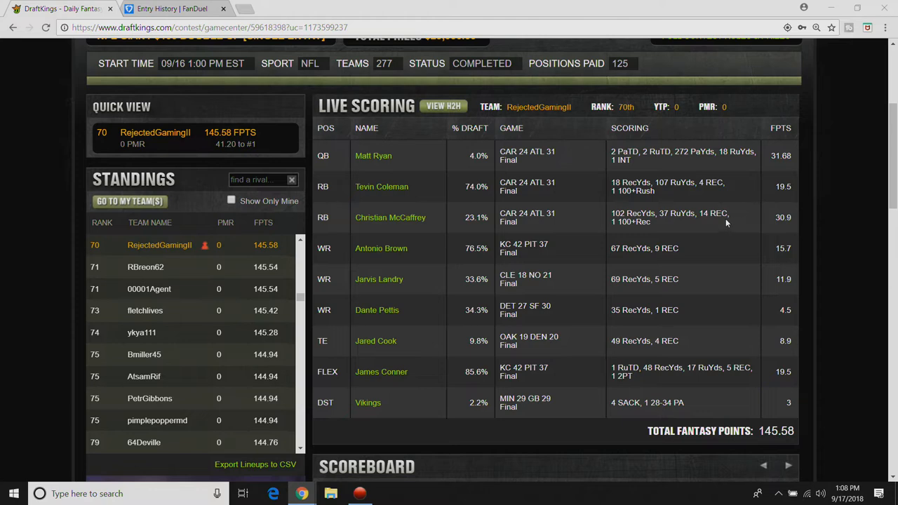
mouse_move(612, 210)
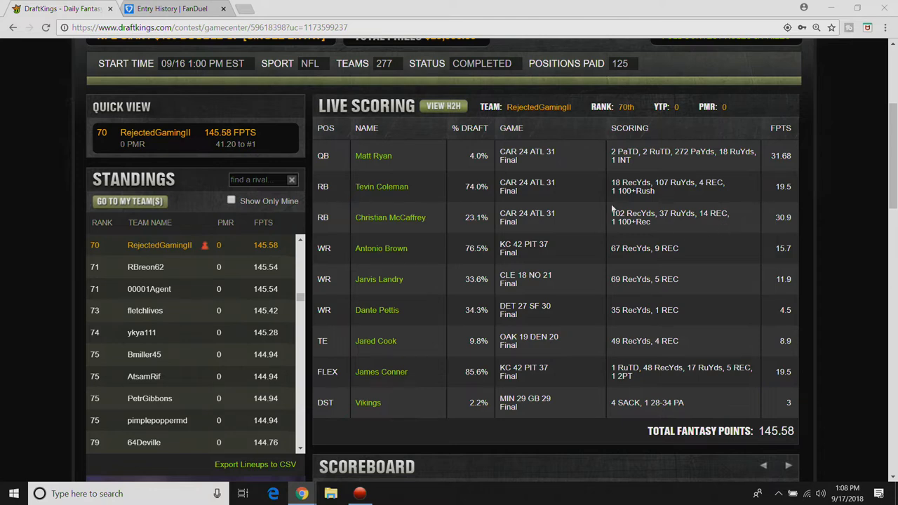
mouse_move(763, 219)
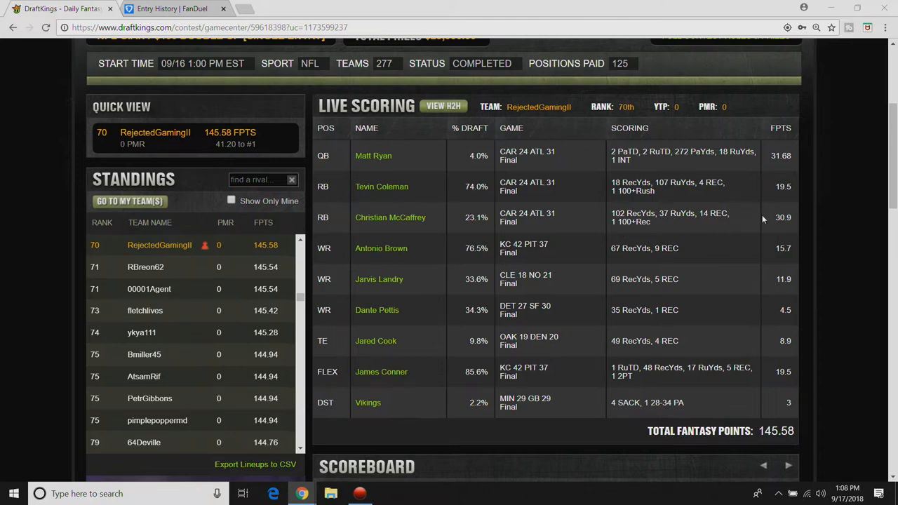
mouse_move(771, 219)
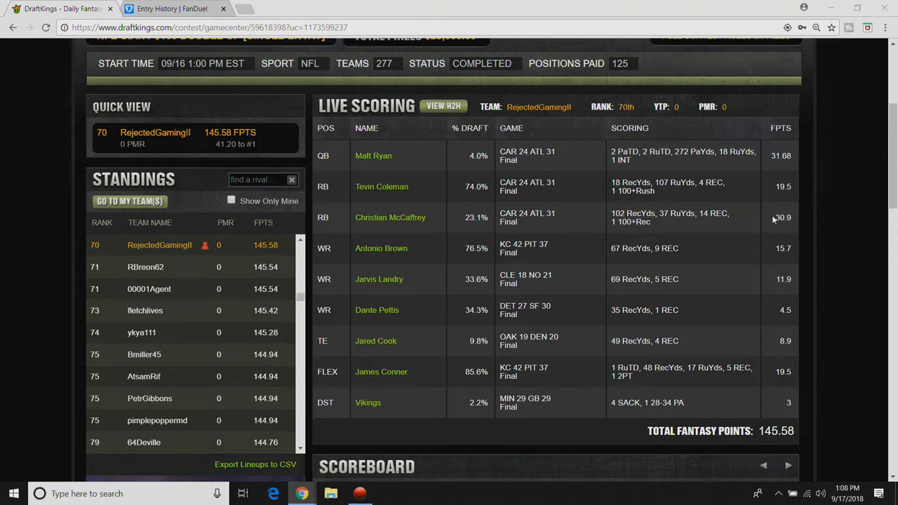
mouse_move(707, 223)
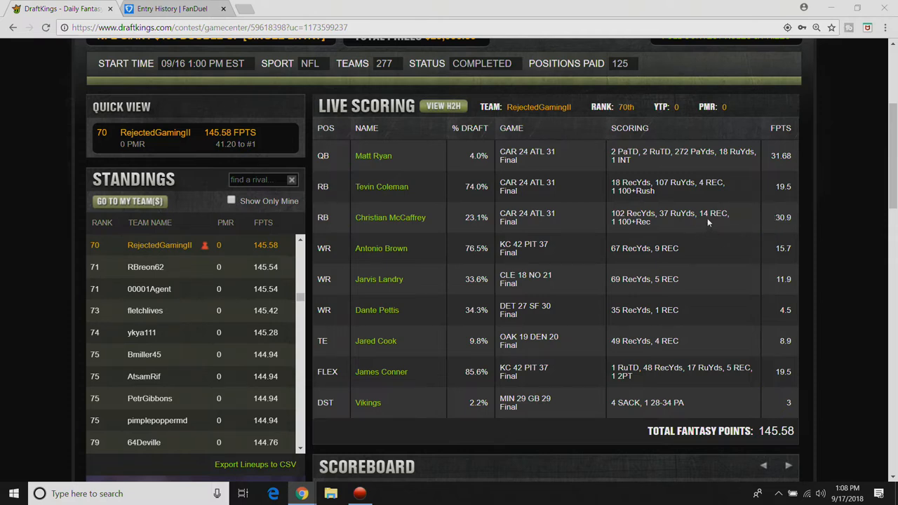
mouse_move(716, 209)
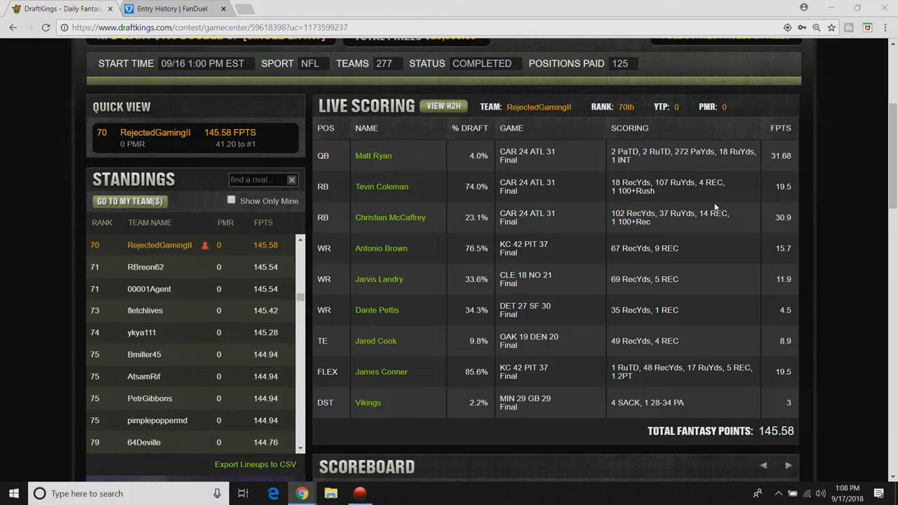
mouse_move(706, 180)
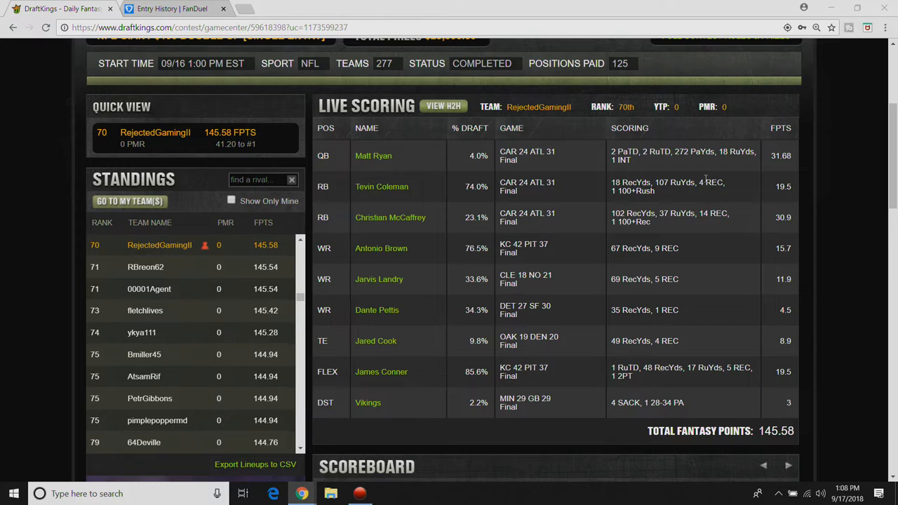
mouse_move(707, 174)
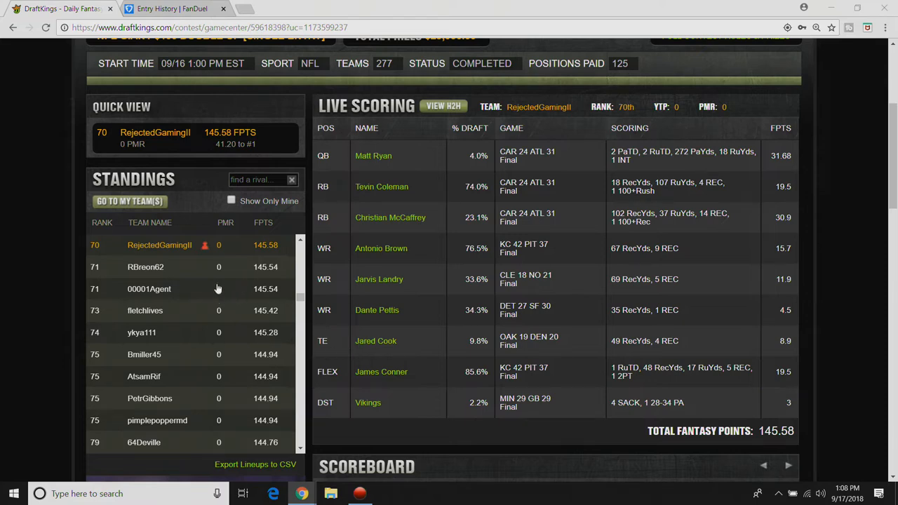
Review the 145.58-point DraftKings lineup, then switch to the FanDuel Entry History.
scroll(down, 3)
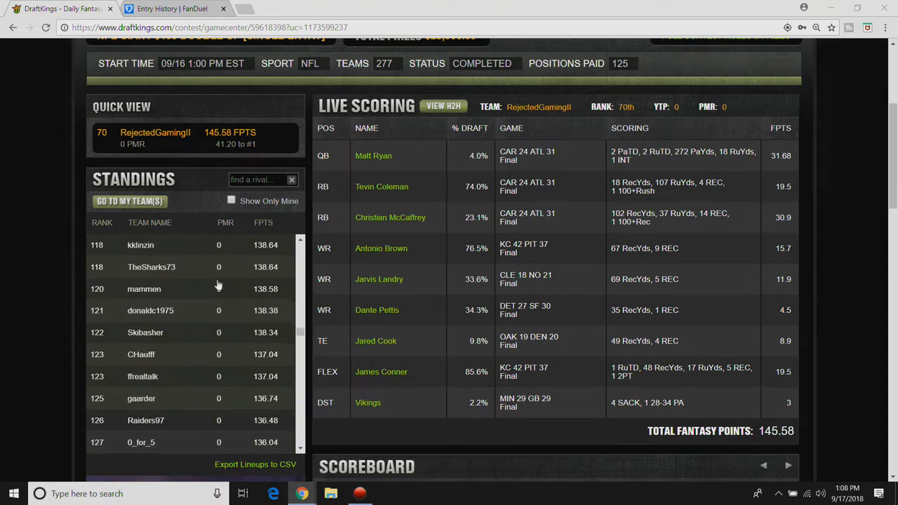
scroll(up, 3)
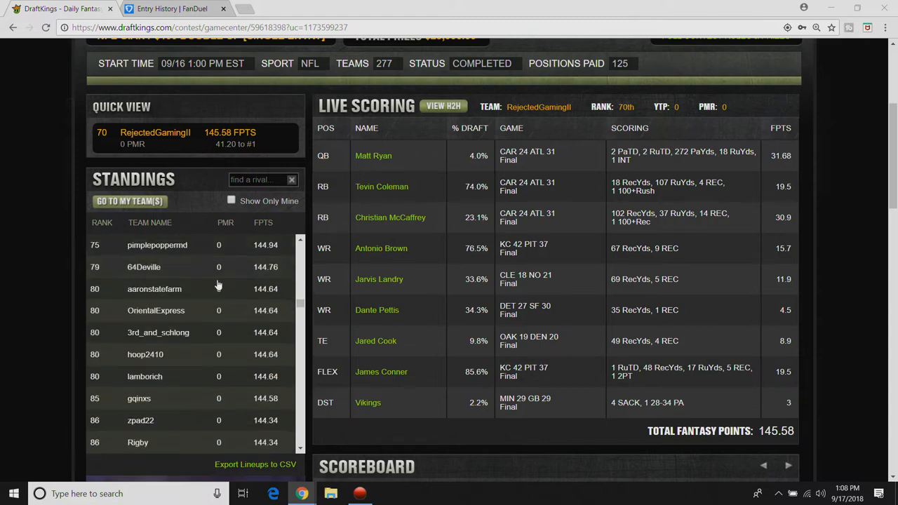
scroll(up, 3)
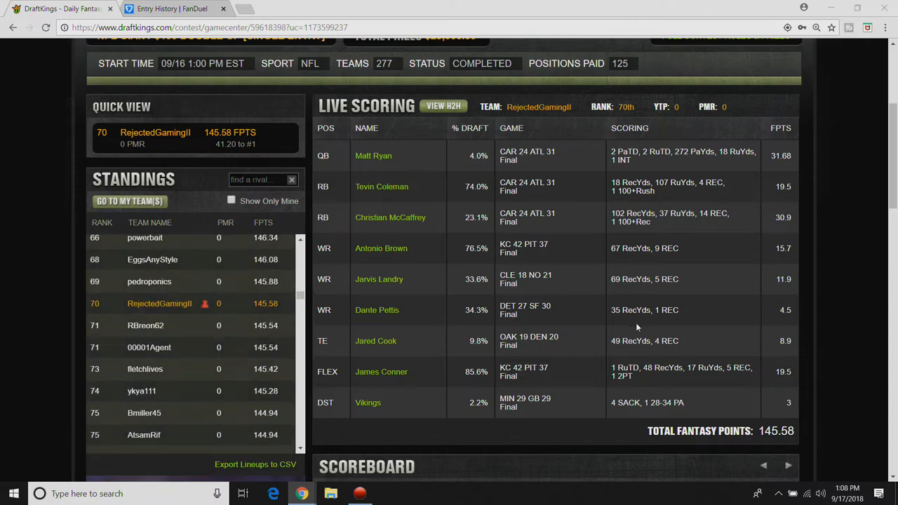
mouse_move(668, 253)
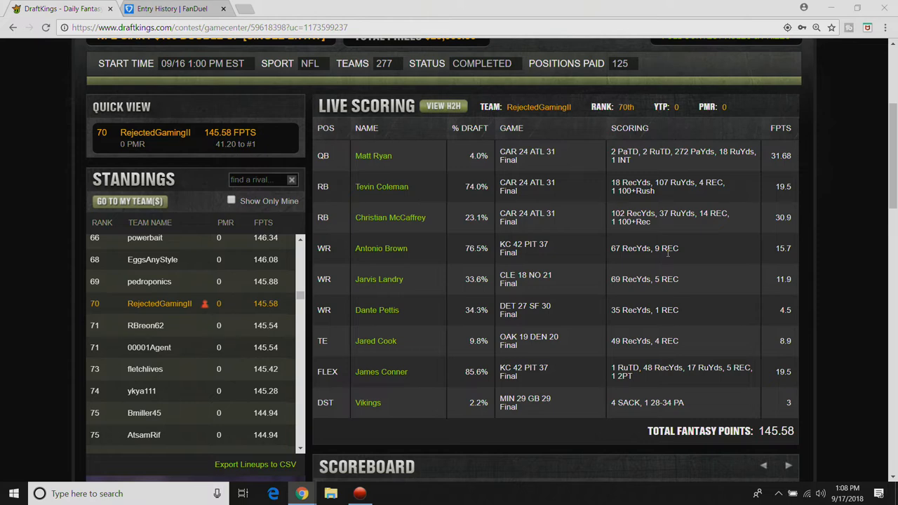
mouse_move(667, 260)
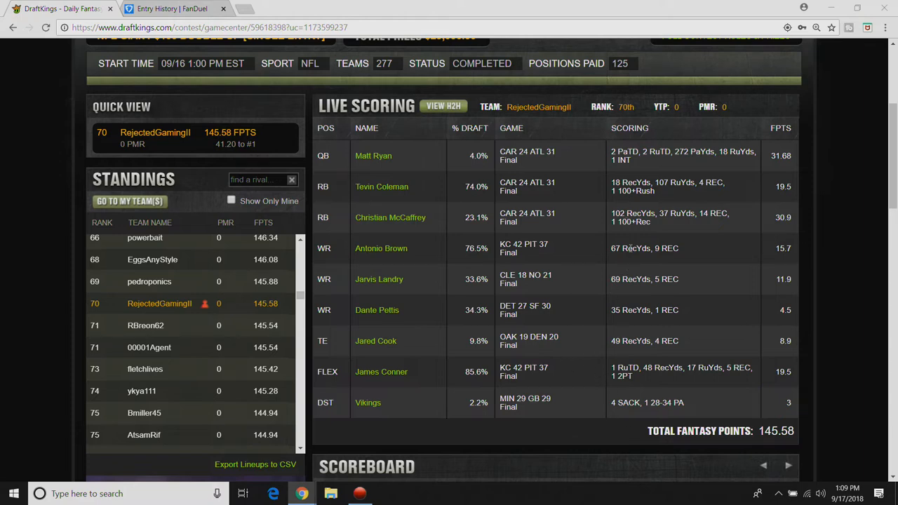
mouse_move(663, 274)
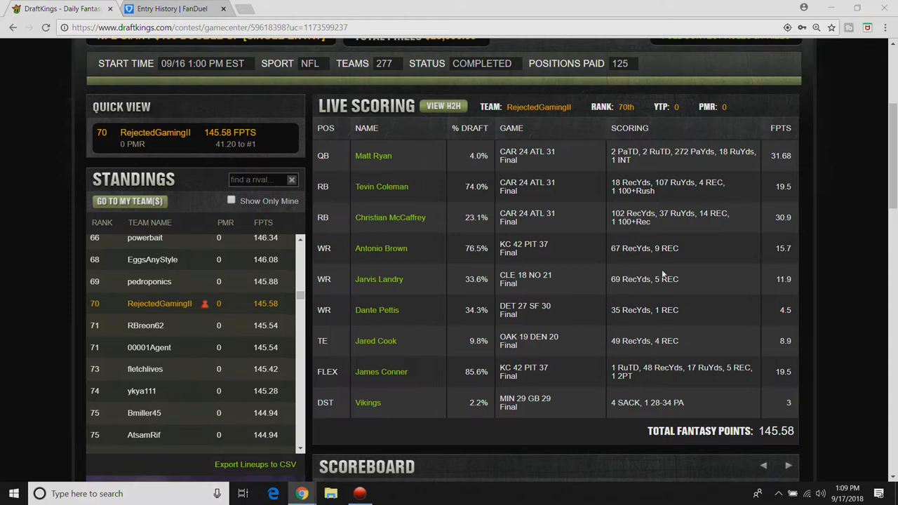
mouse_move(651, 295)
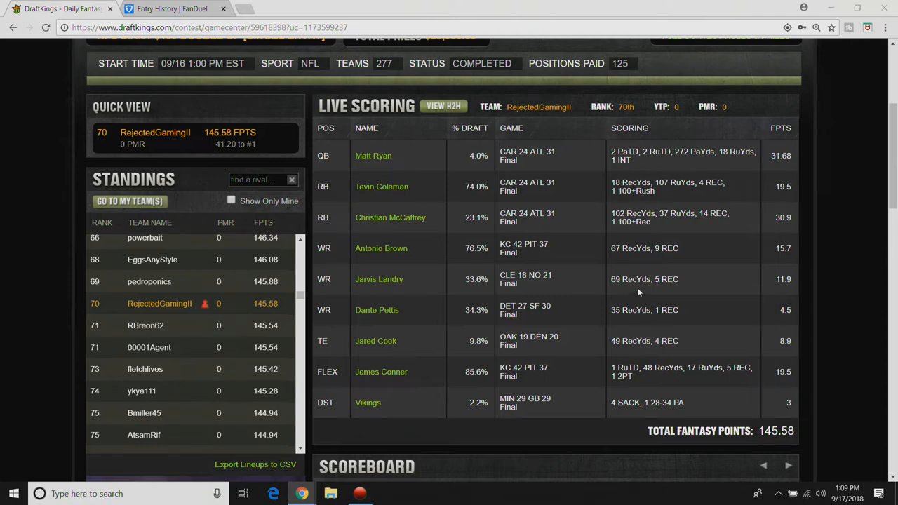
mouse_move(648, 274)
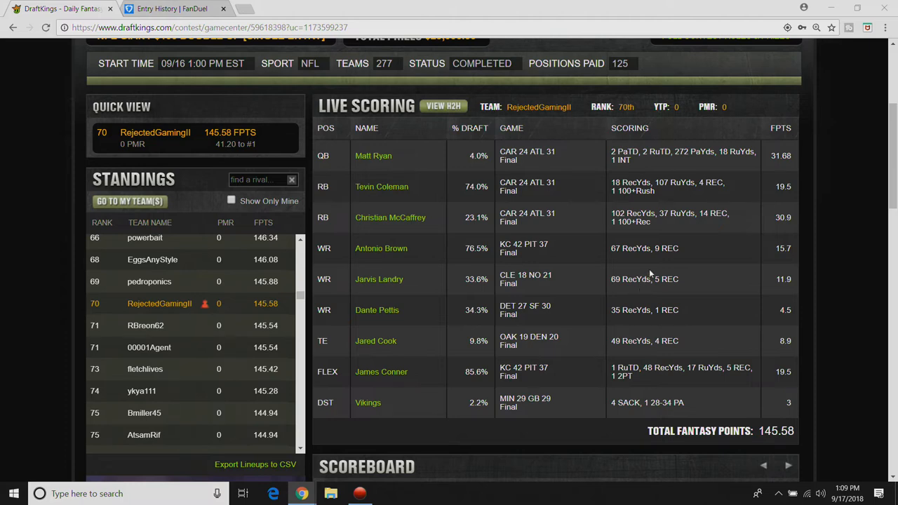
mouse_move(652, 266)
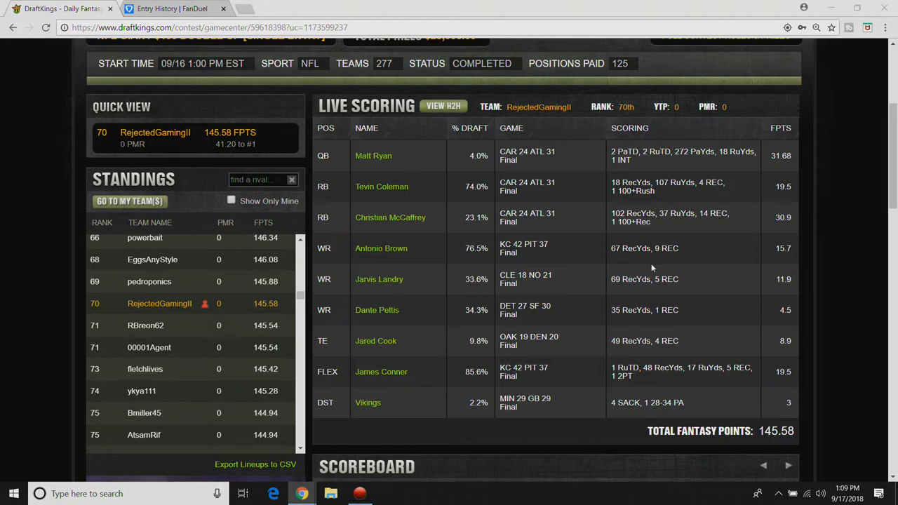
mouse_move(638, 270)
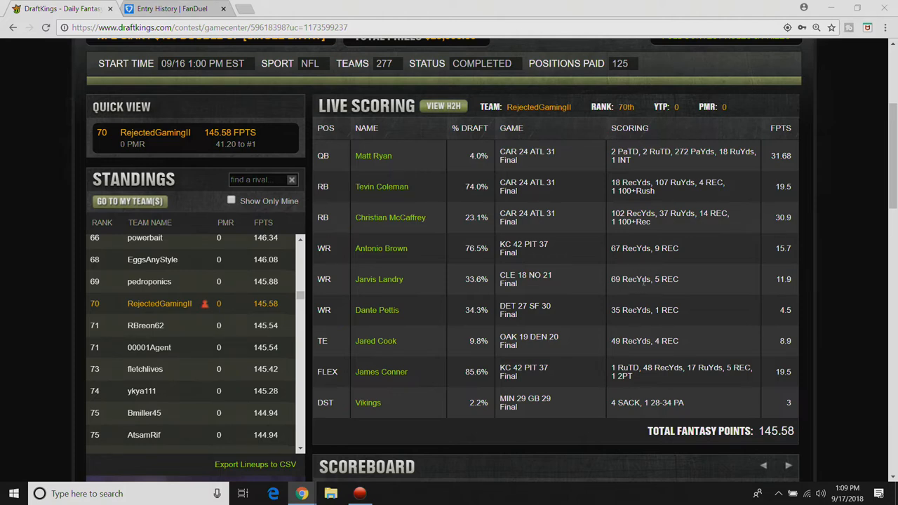
mouse_move(657, 263)
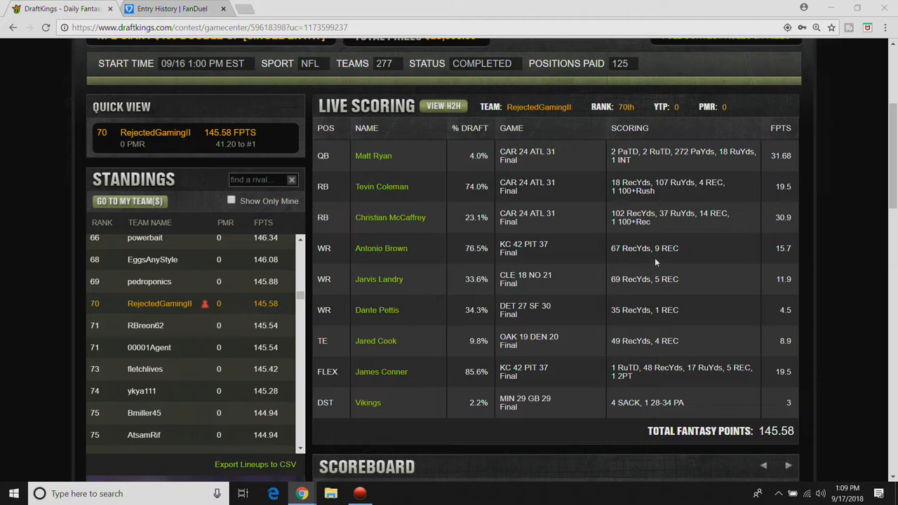
mouse_move(643, 278)
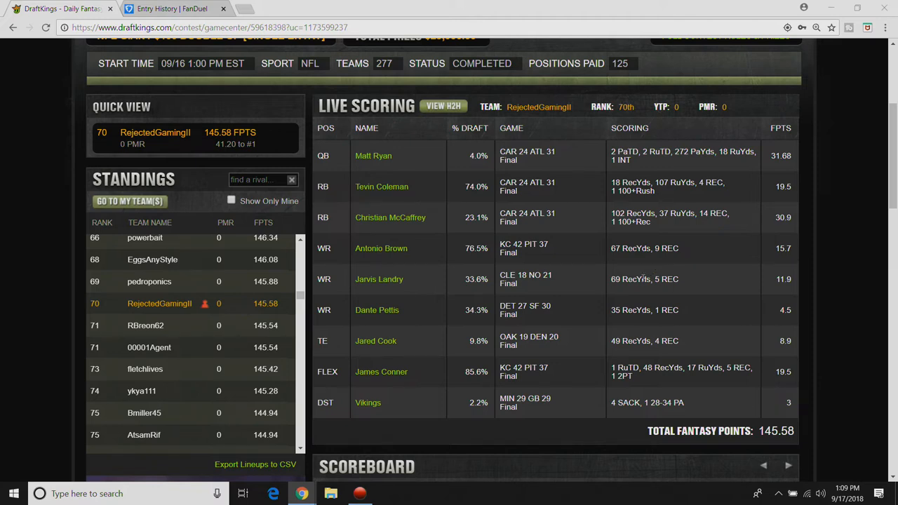
mouse_move(643, 254)
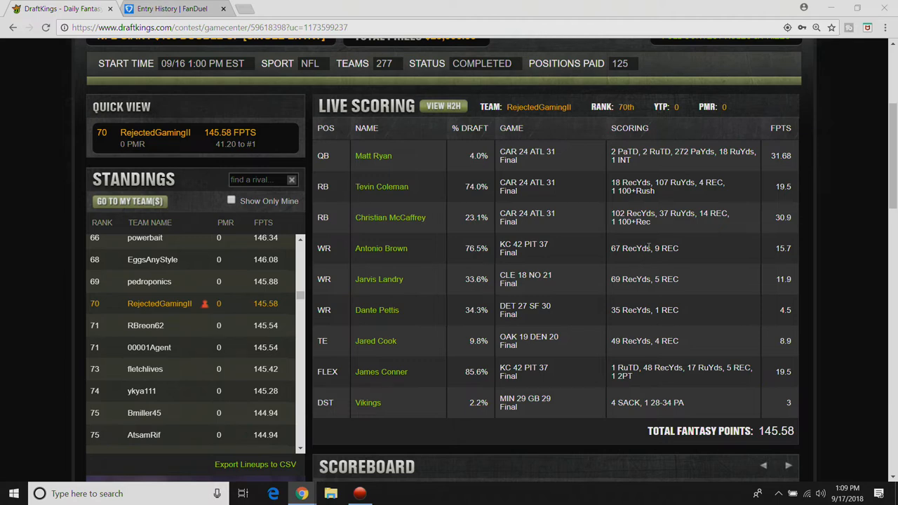
mouse_move(660, 309)
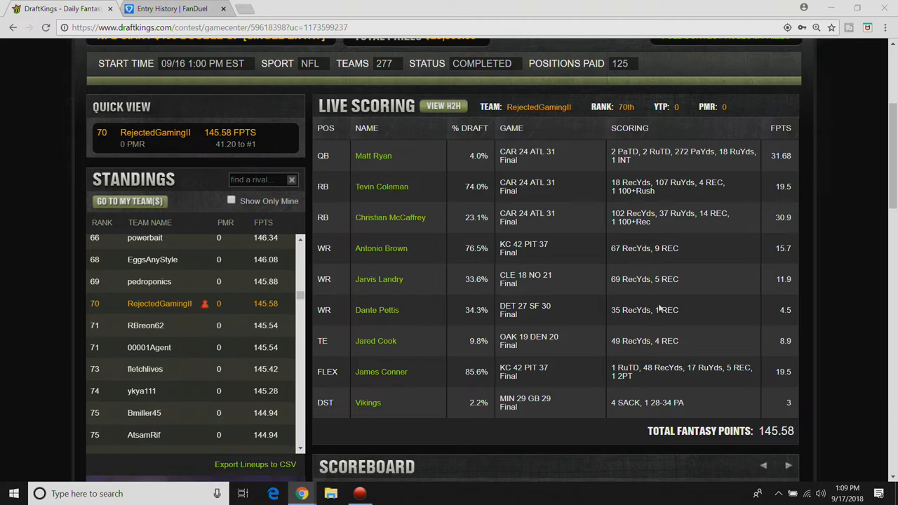
mouse_move(652, 314)
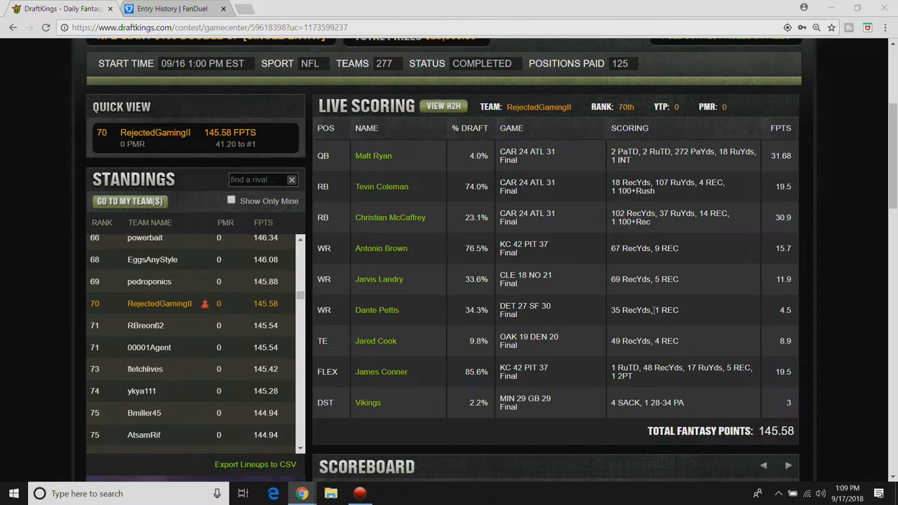
mouse_move(662, 303)
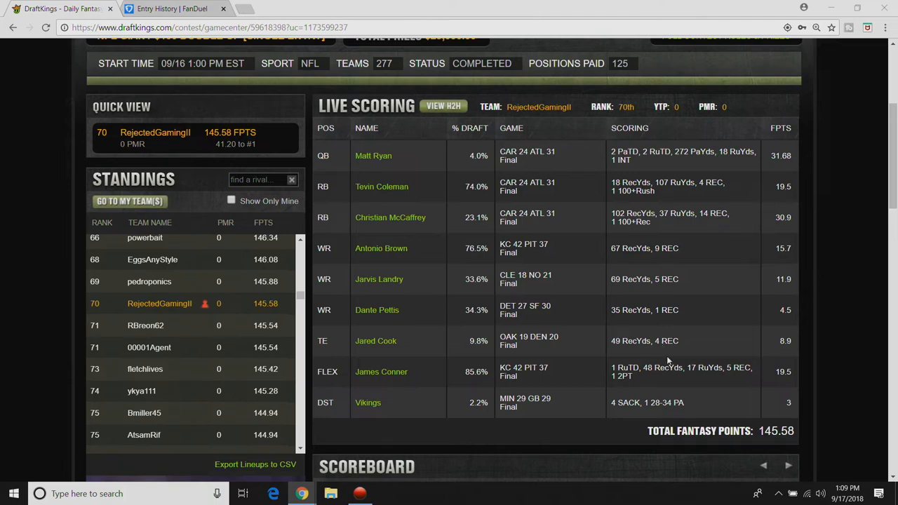
mouse_move(687, 401)
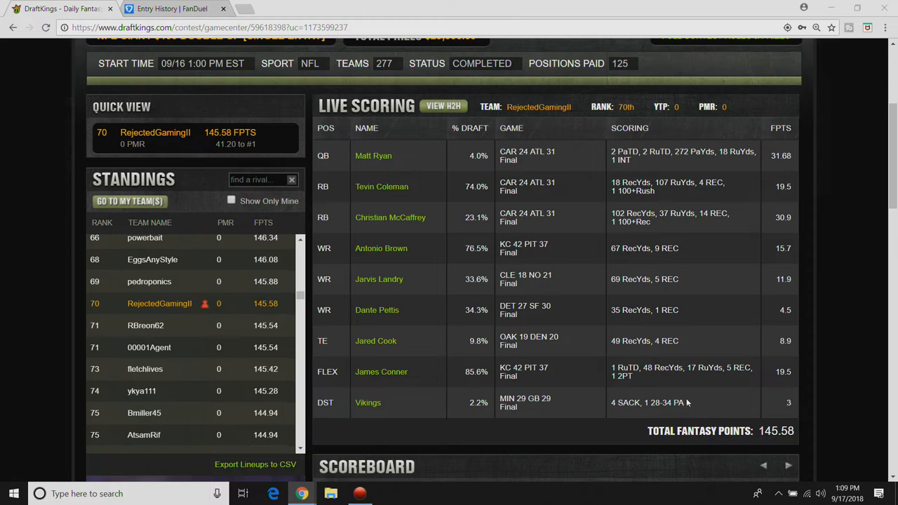
mouse_move(699, 390)
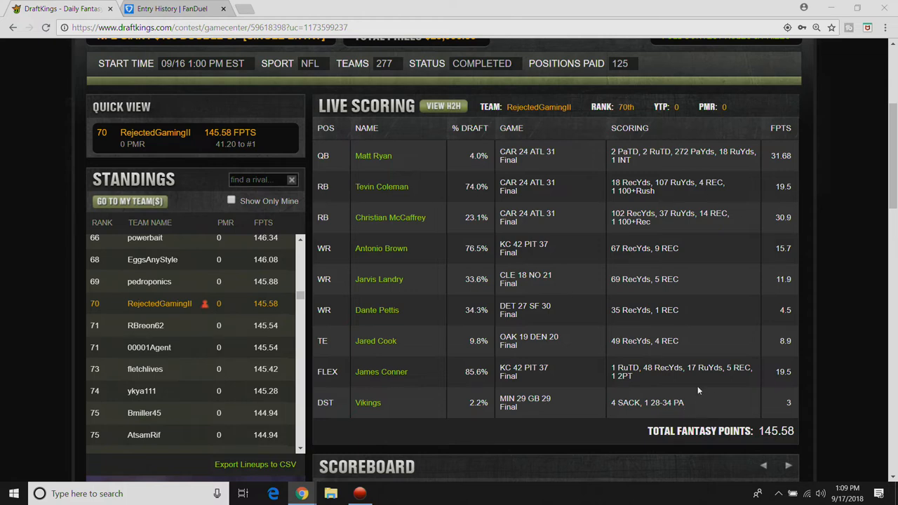
mouse_move(707, 412)
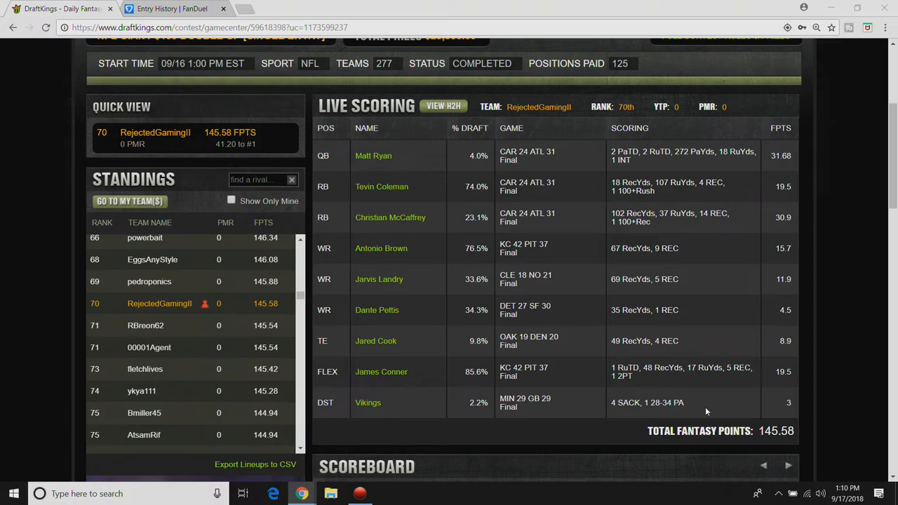
mouse_move(705, 410)
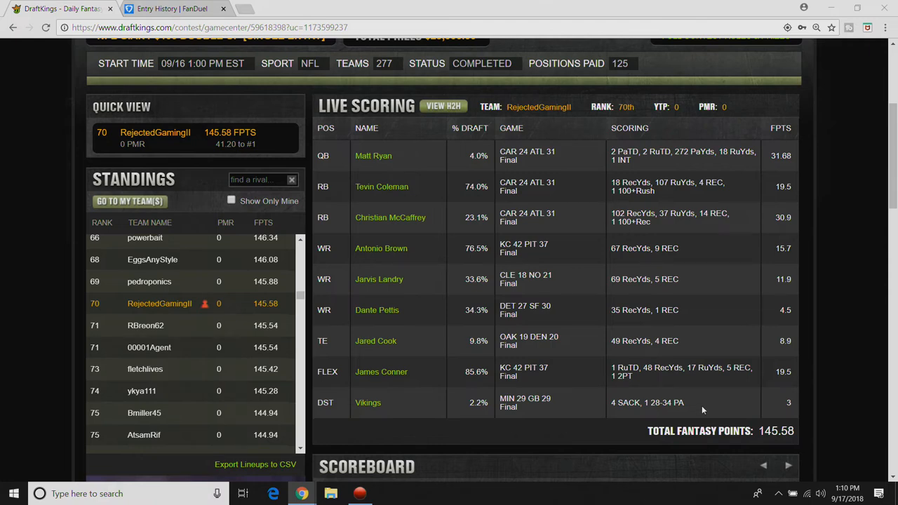
mouse_move(562, 313)
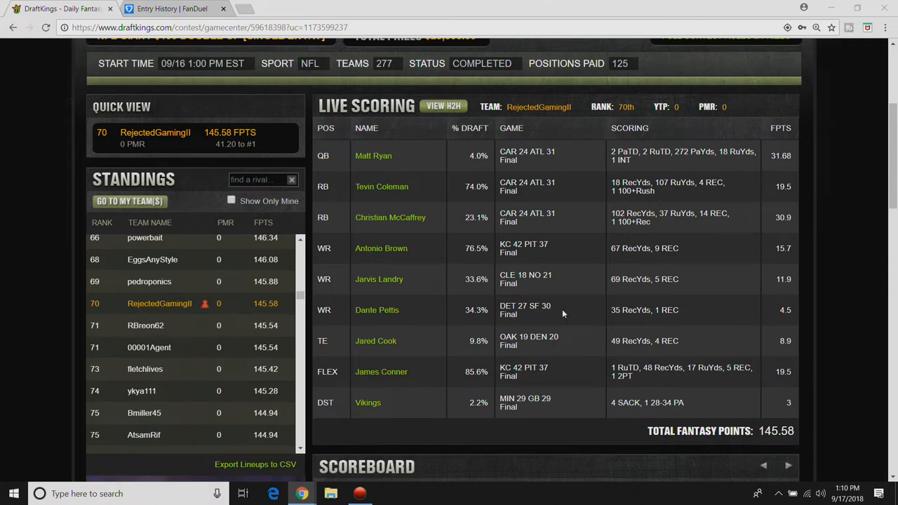
click(173, 8)
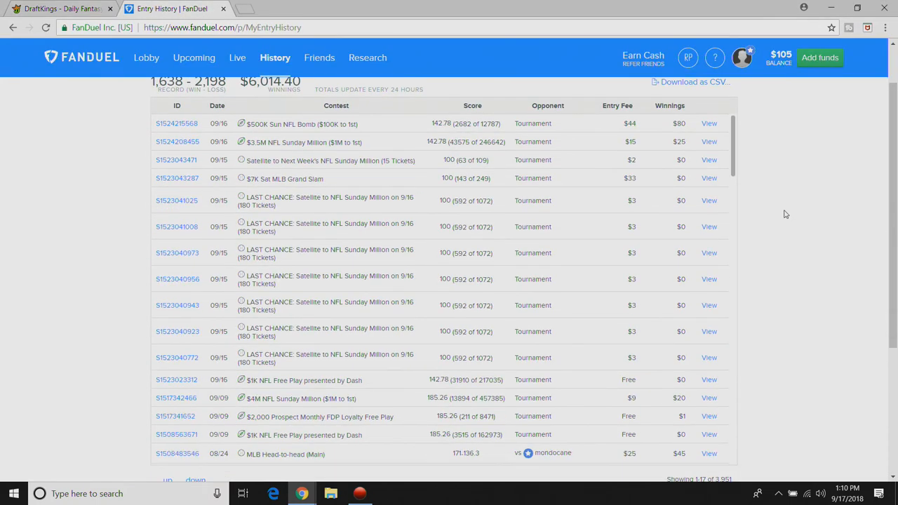
mouse_move(737, 165)
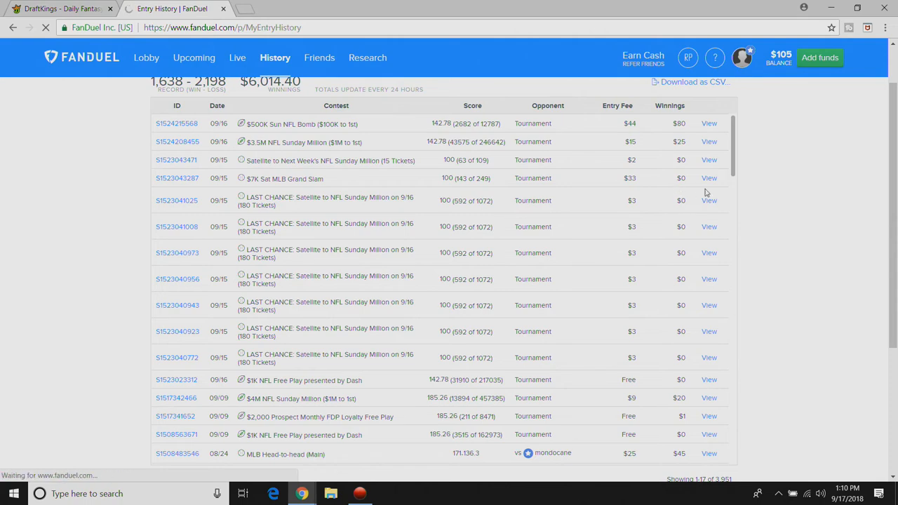
View scoring for the $500K Sun NFL Bomb entry (142.78 points, 3982nd place).
click(708, 123)
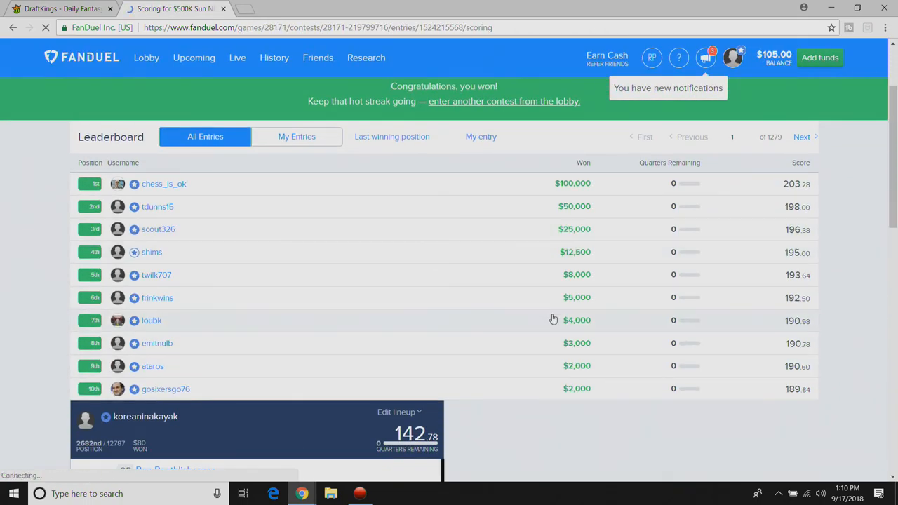
mouse_move(833, 334)
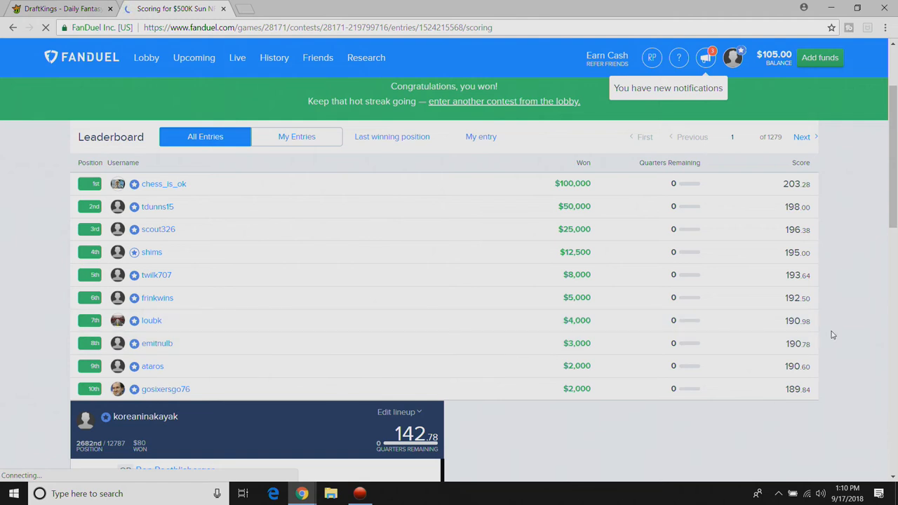
Review the 142.78-point lineup's player scores and expand Melvin Gordon III's 27.6-point breakdown.
scroll(down, 3)
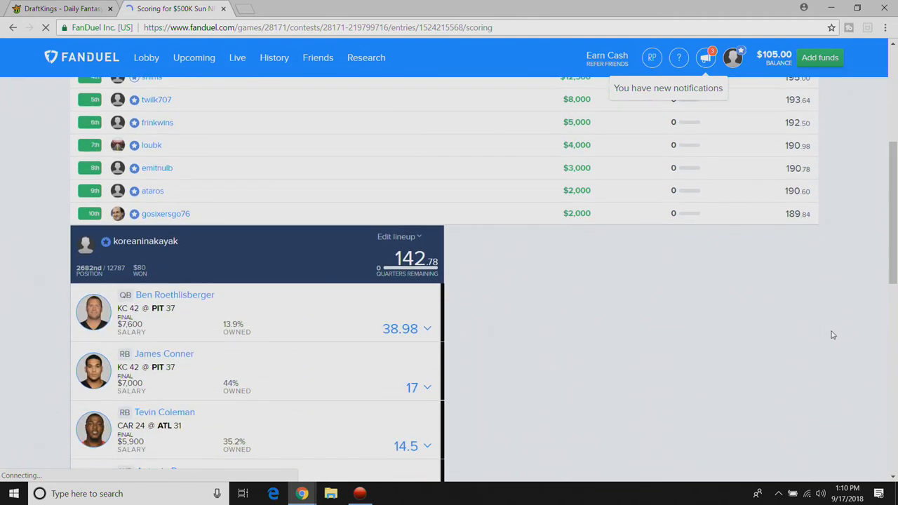
scroll(down, 3)
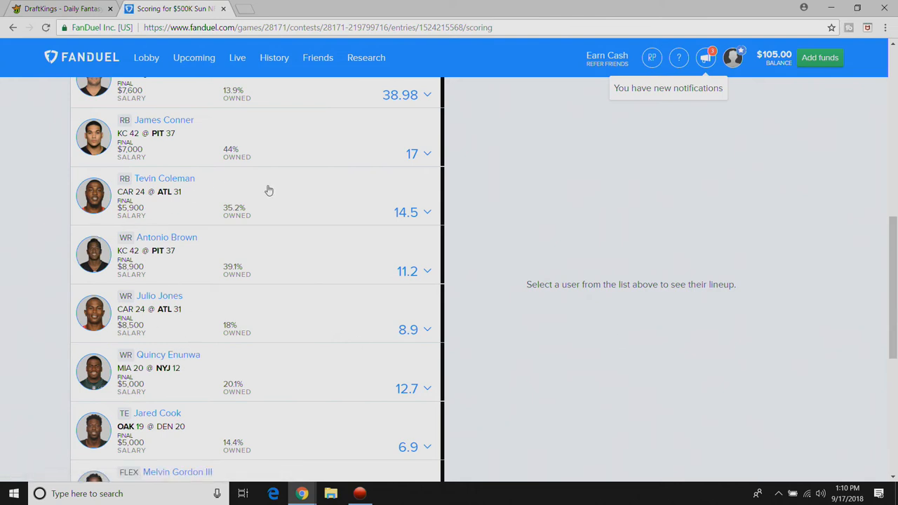
scroll(up, 3)
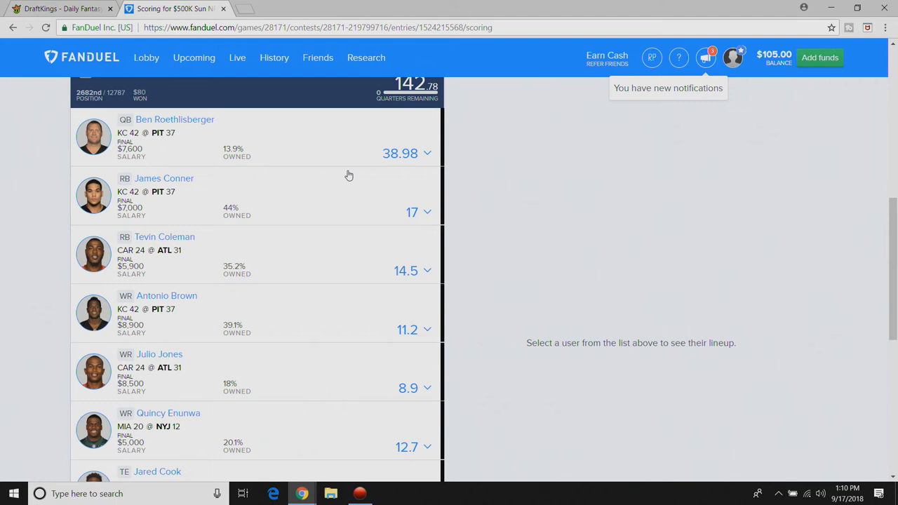
scroll(down, 3)
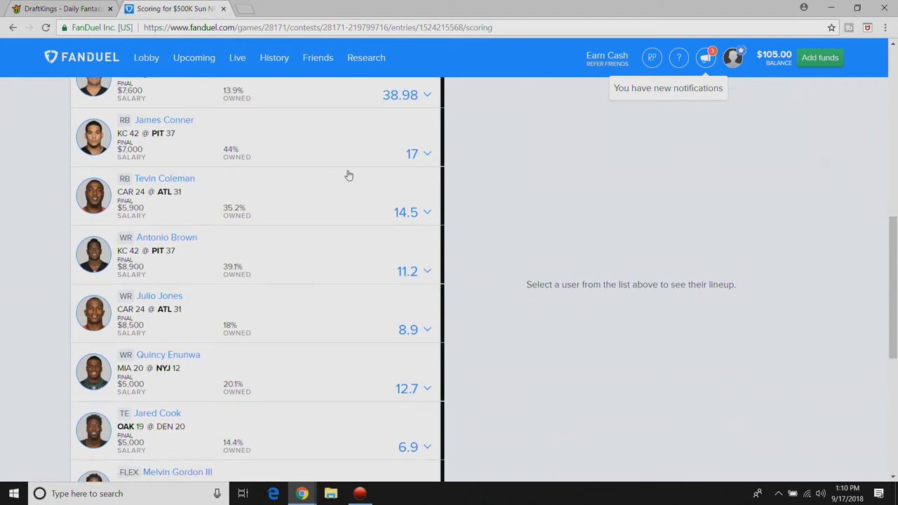
mouse_move(421, 188)
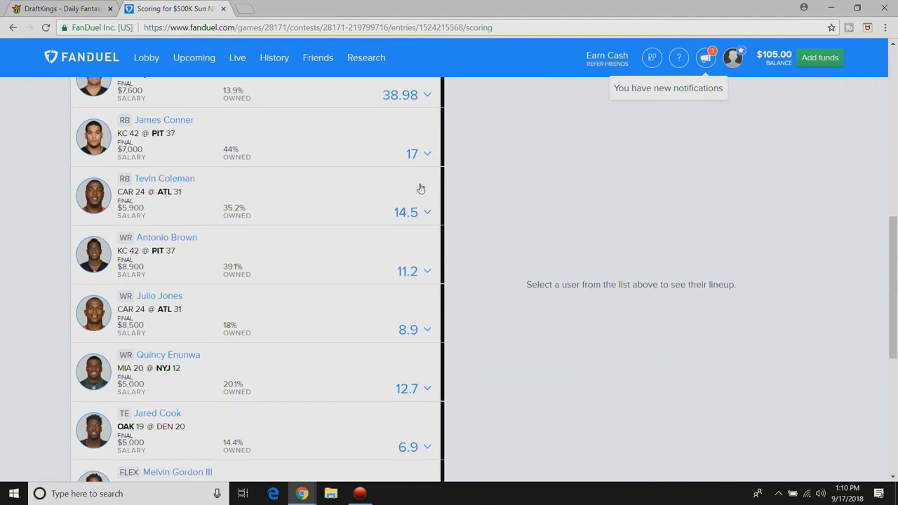
scroll(down, 3)
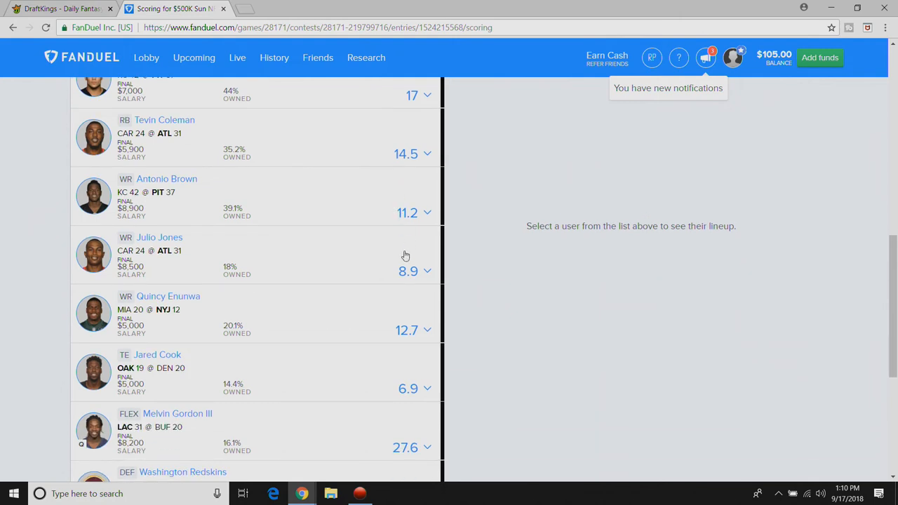
mouse_move(417, 344)
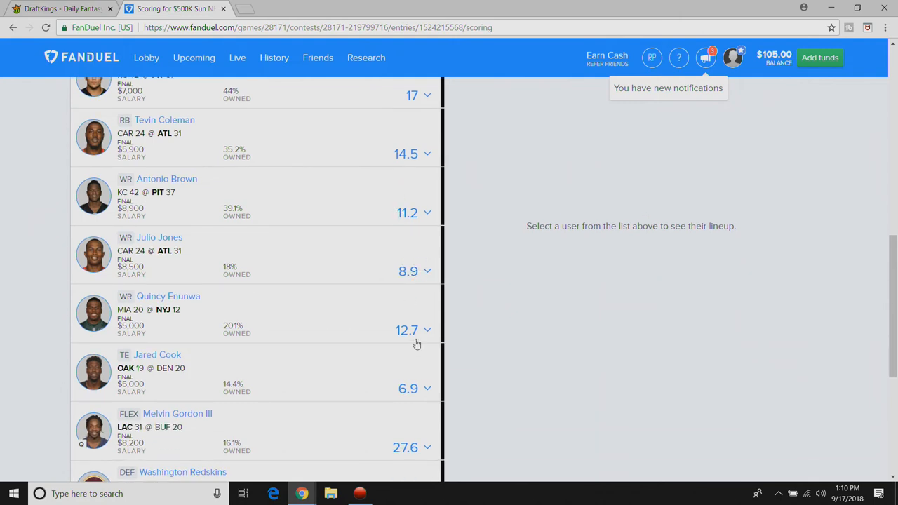
mouse_move(429, 345)
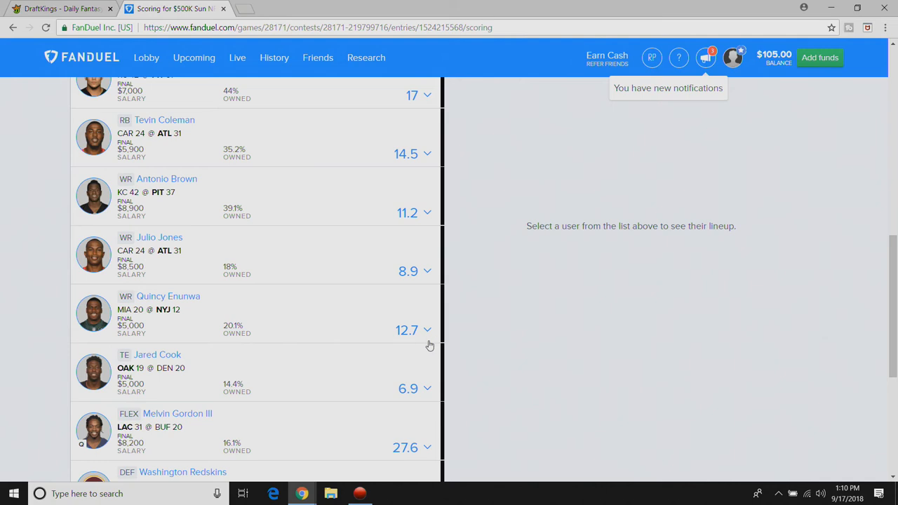
mouse_move(424, 337)
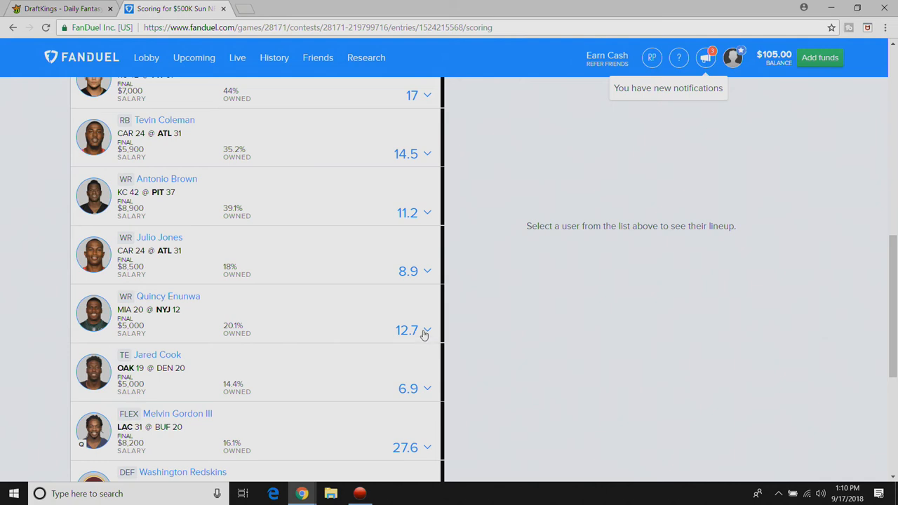
scroll(down, 3)
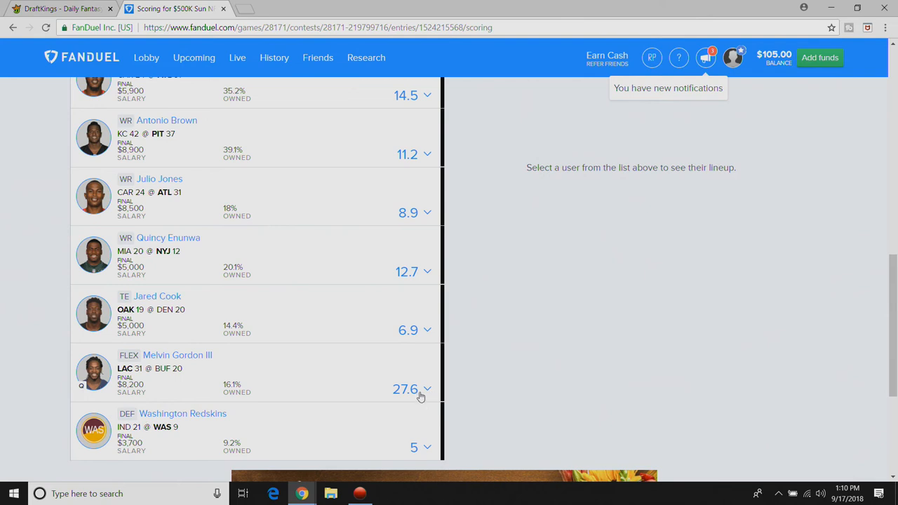
click(427, 388)
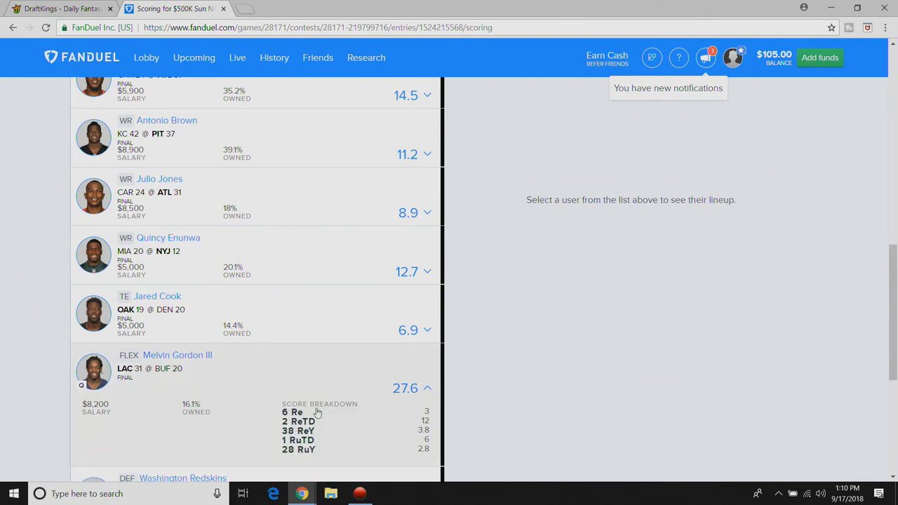
mouse_move(283, 415)
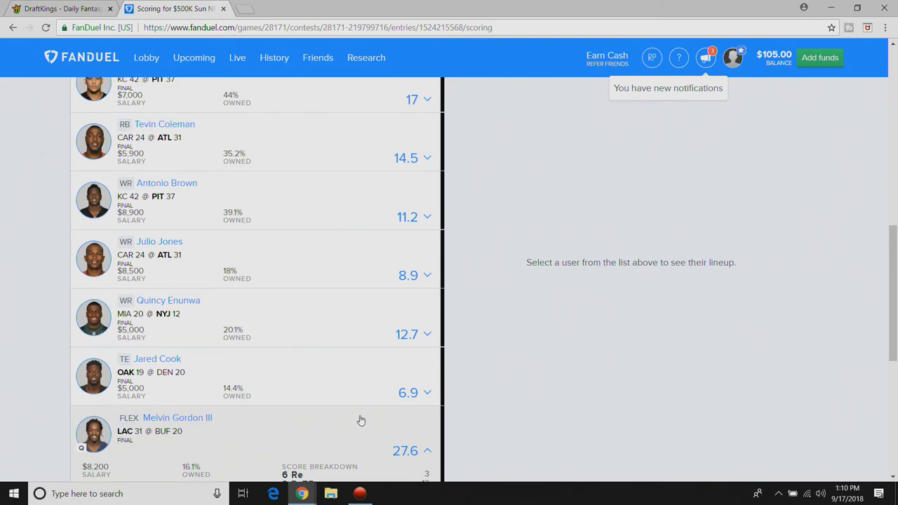
scroll(up, 3)
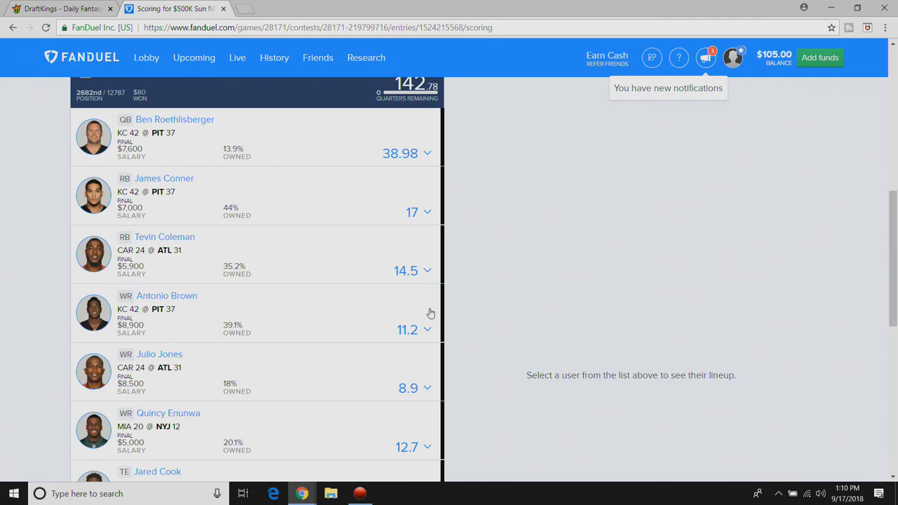
scroll(down, 3)
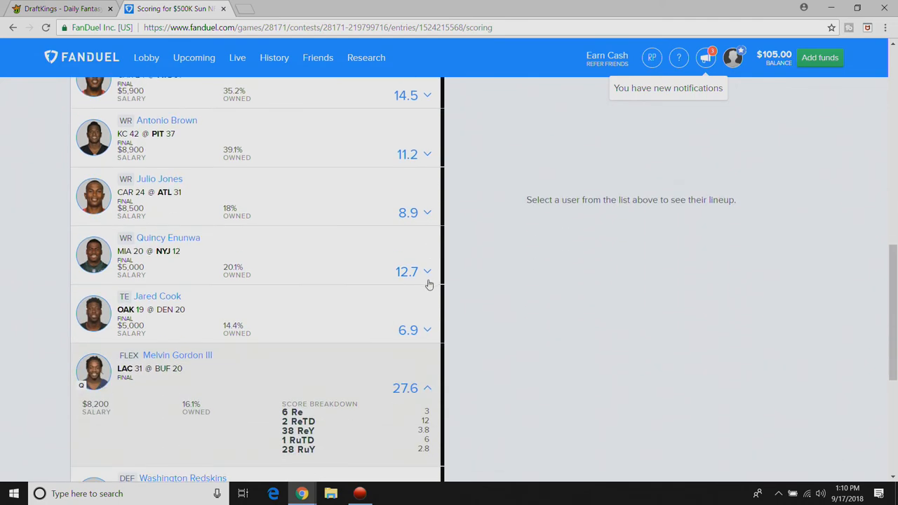
scroll(up, 3)
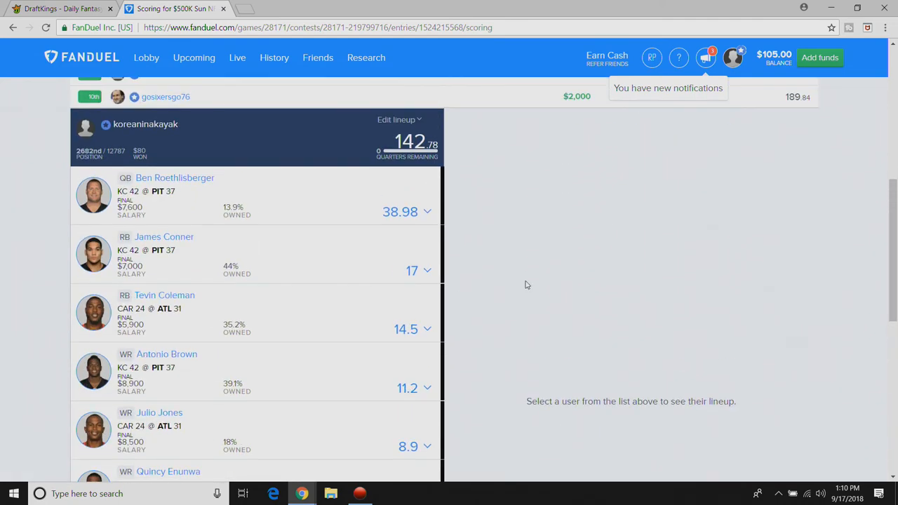
Compare my lineup side by side with first-place chess_is_ok's 203.28-point lineup.
scroll(up, 3)
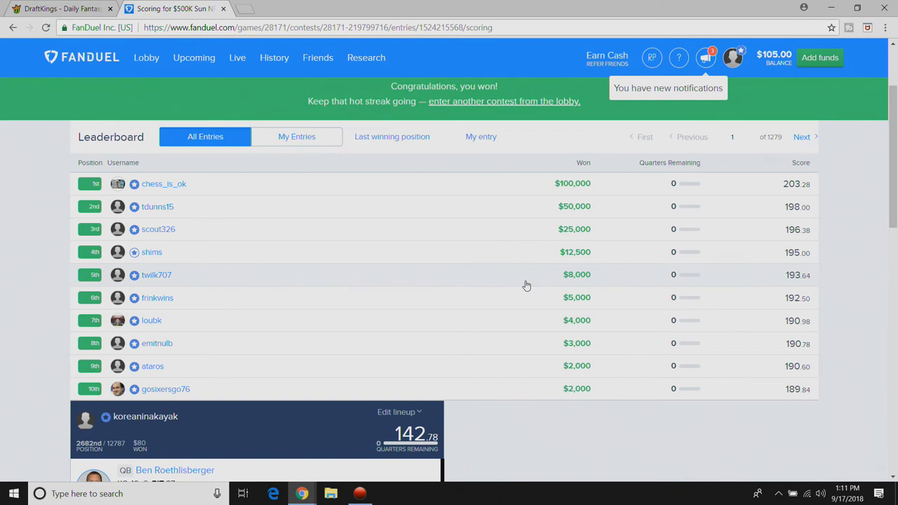
scroll(up, 3)
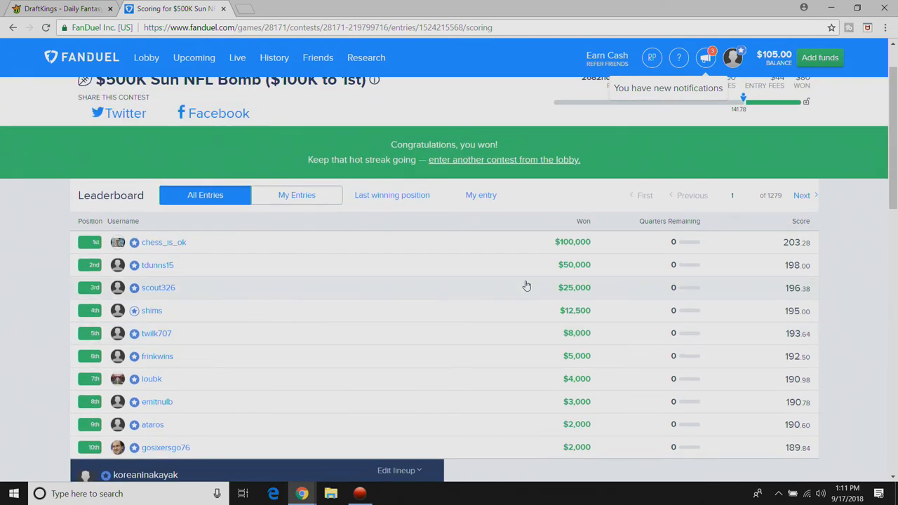
scroll(up, 3)
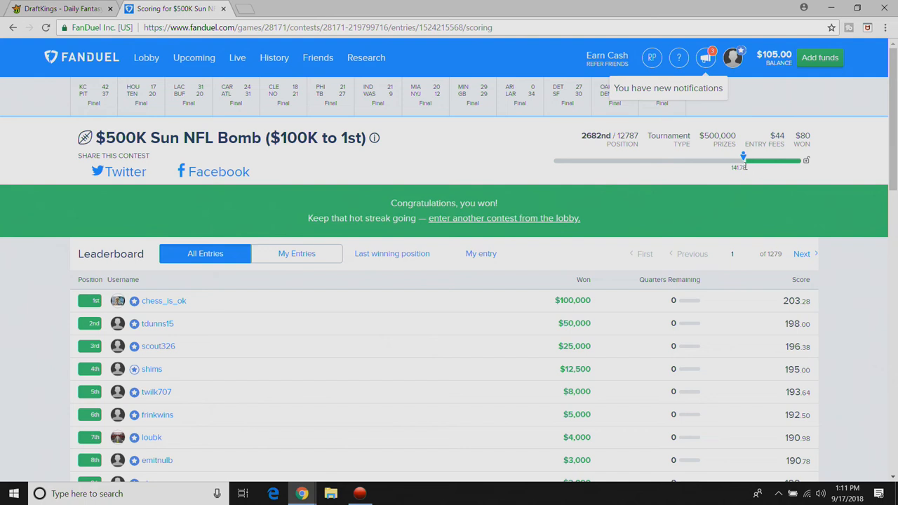
scroll(down, 3)
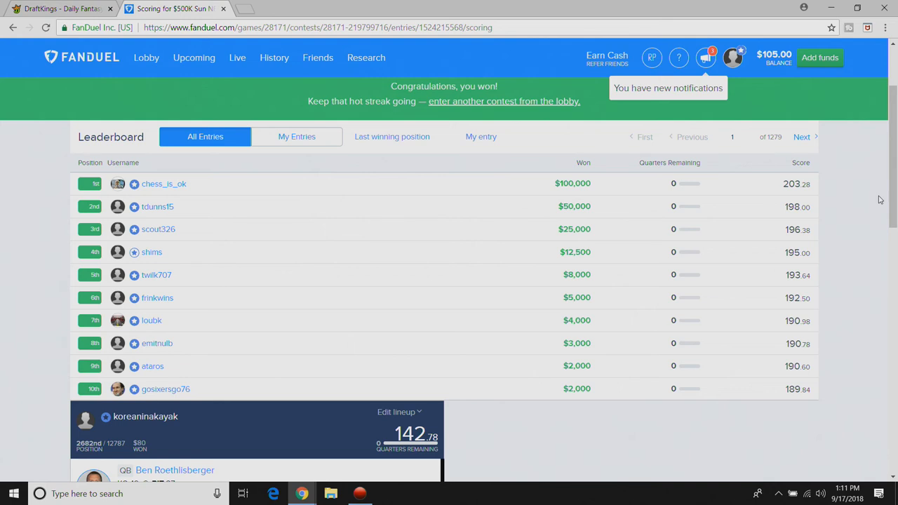
mouse_move(758, 189)
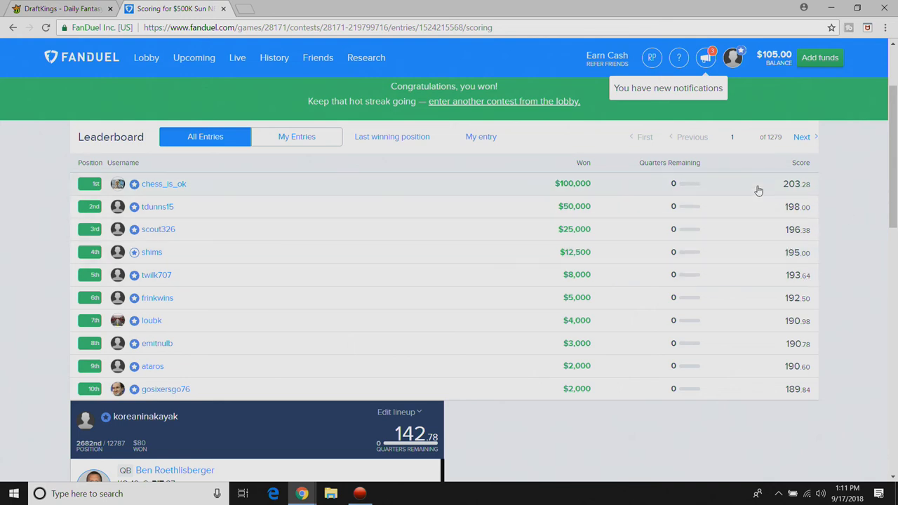
click(163, 183)
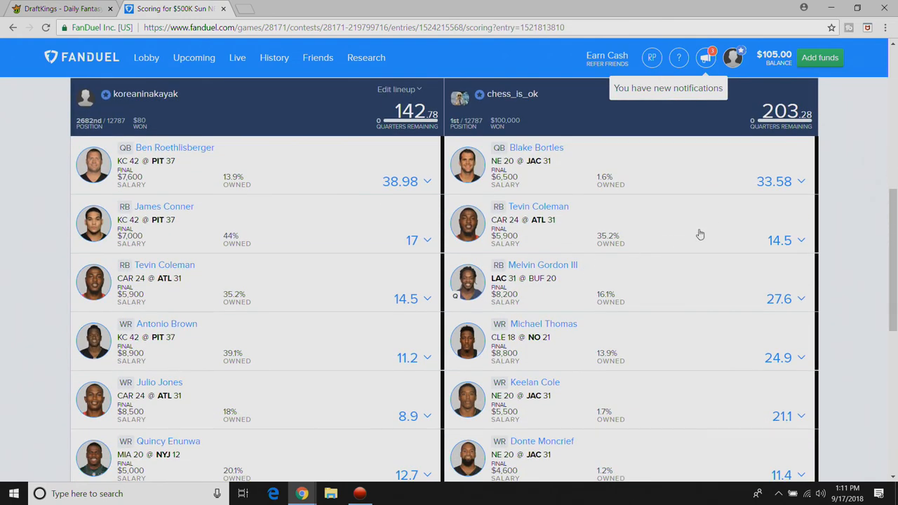
mouse_move(652, 253)
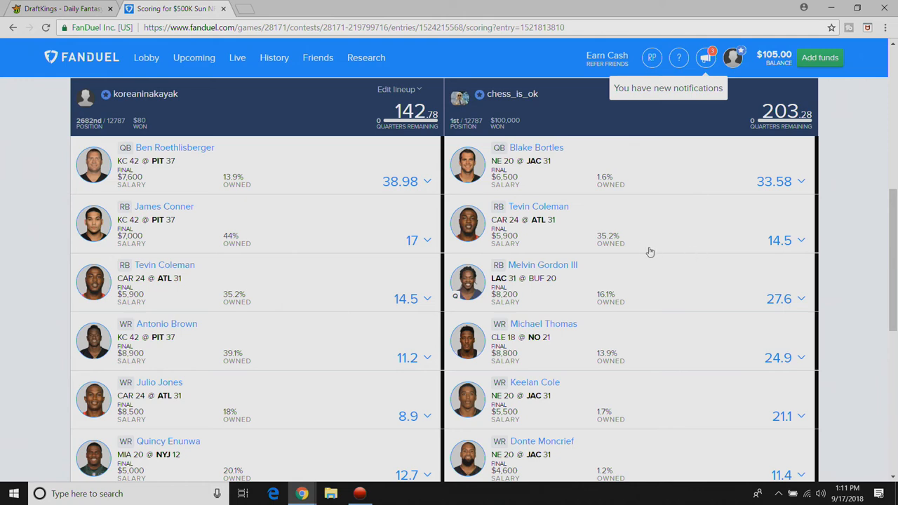
scroll(down, 3)
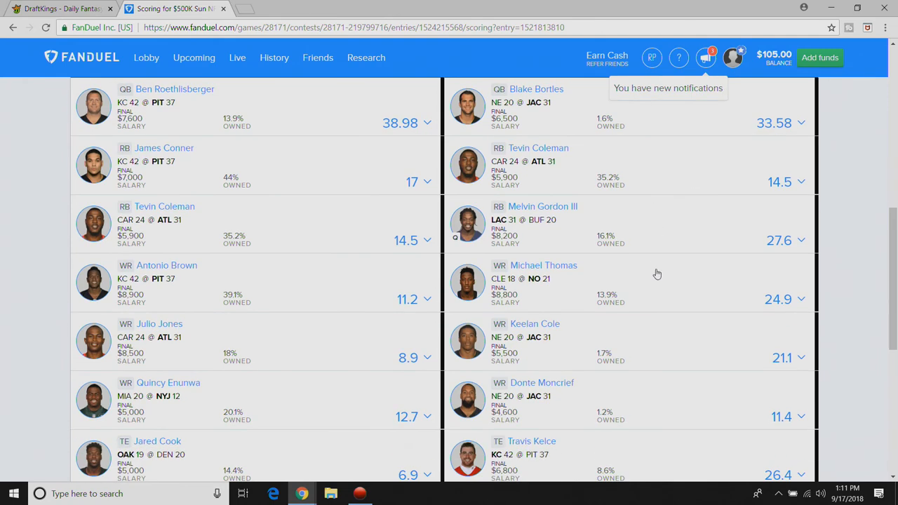
scroll(down, 3)
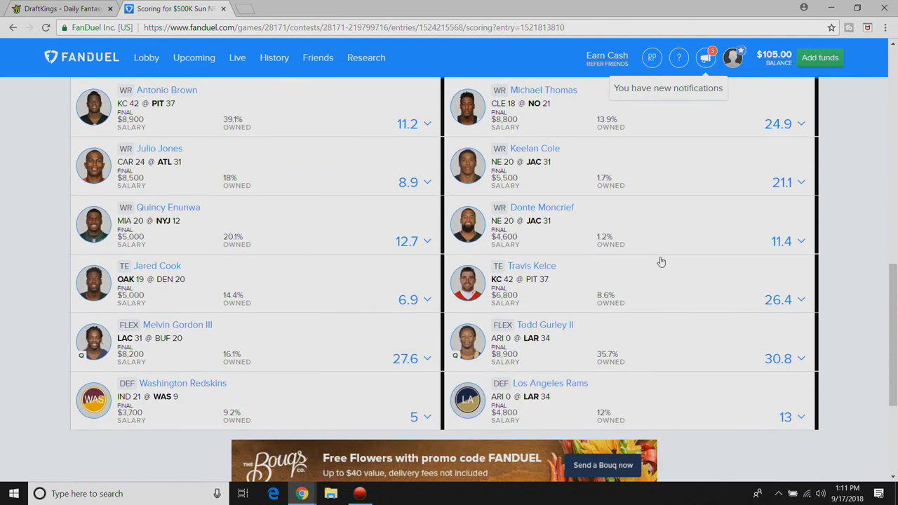
mouse_move(663, 391)
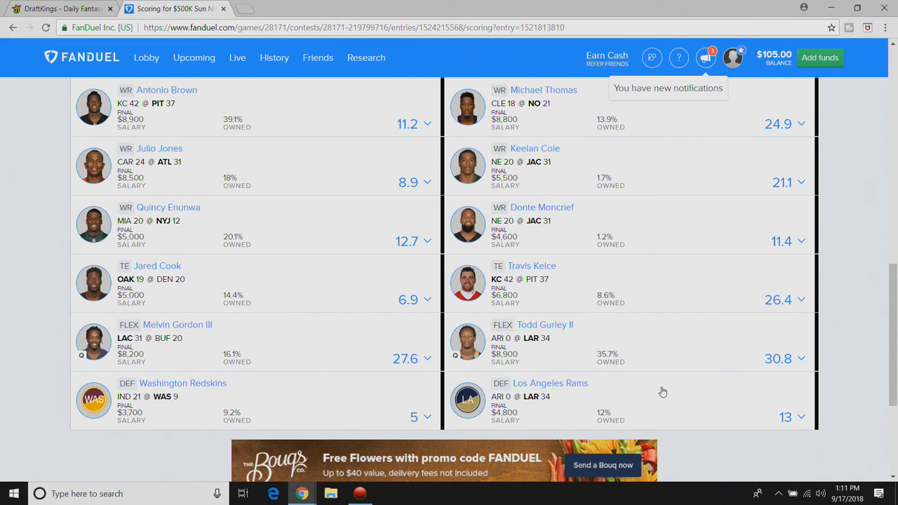
scroll(up, 3)
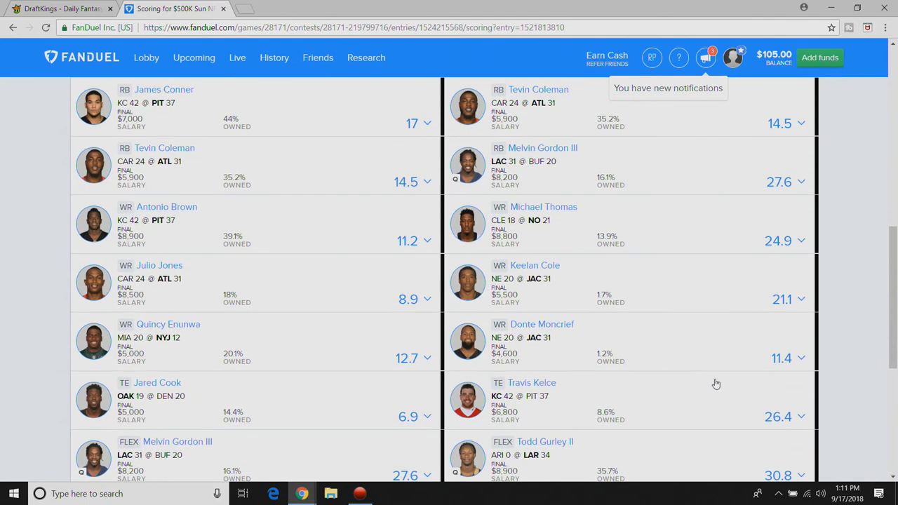
scroll(down, 3)
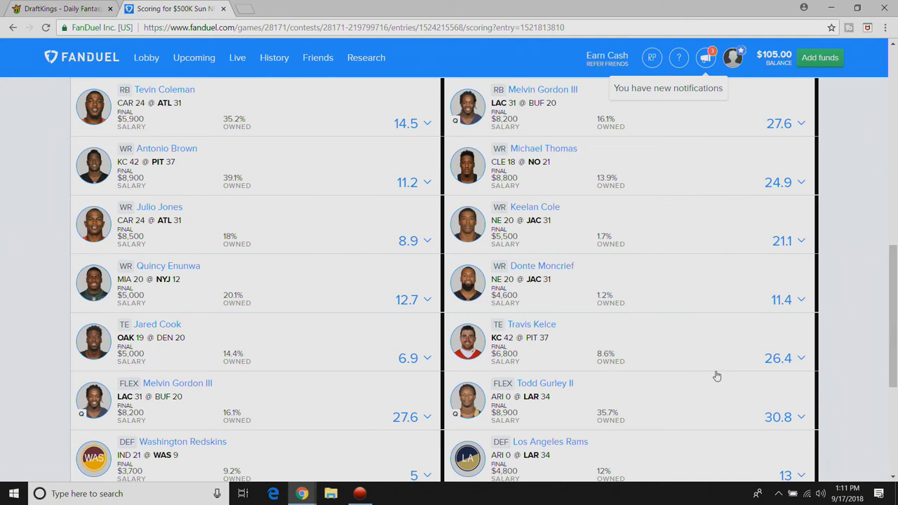
scroll(up, 3)
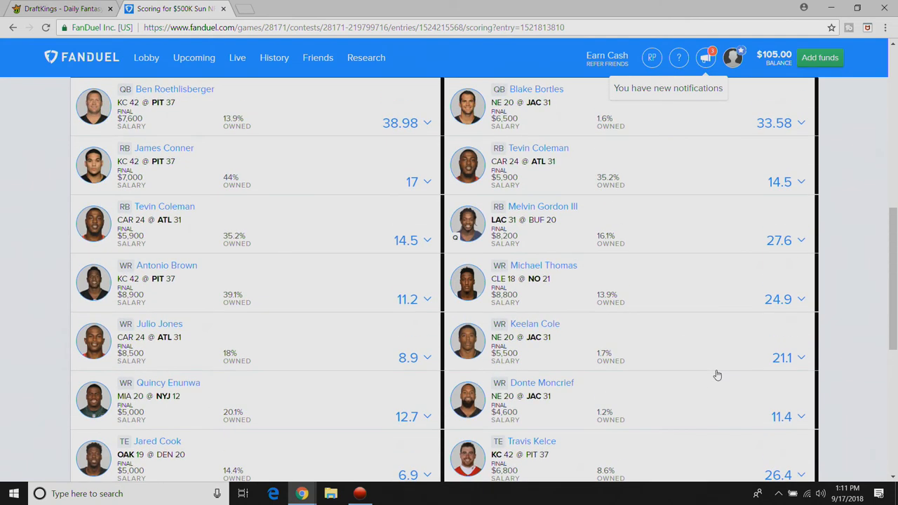
mouse_move(688, 421)
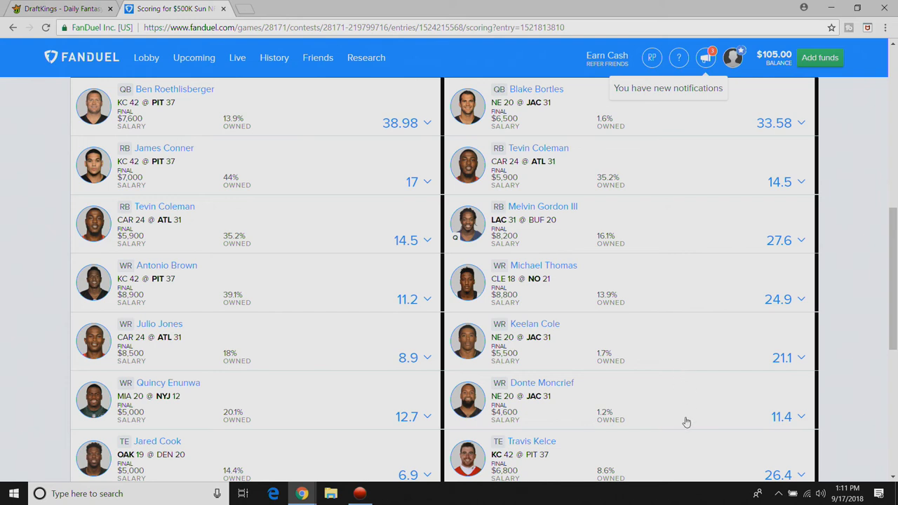
mouse_move(688, 367)
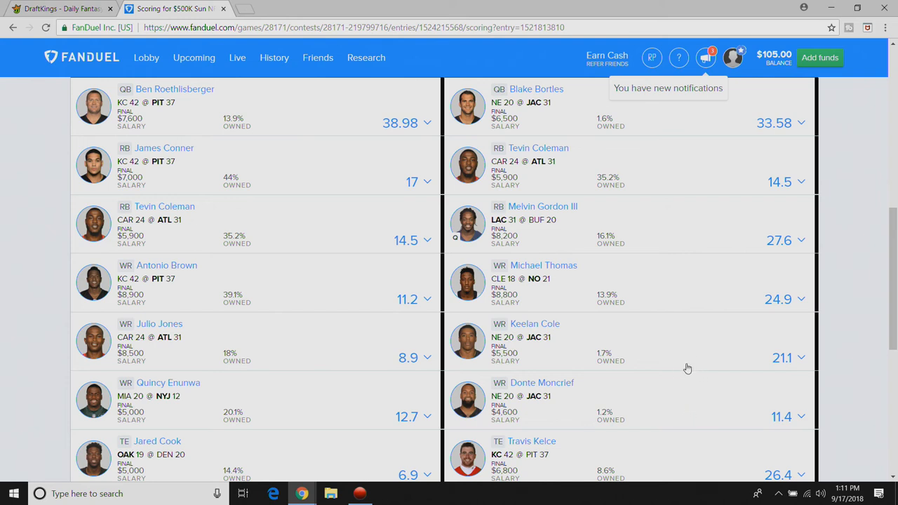
mouse_move(611, 230)
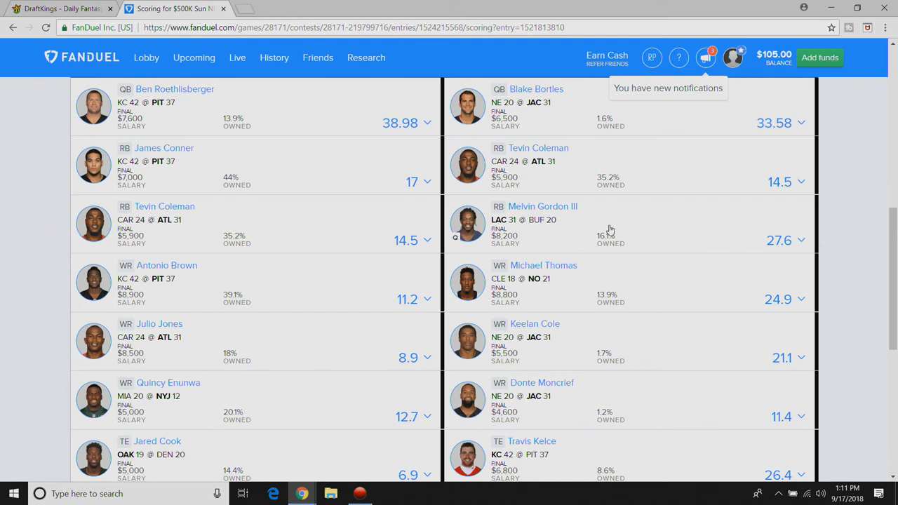
mouse_move(626, 243)
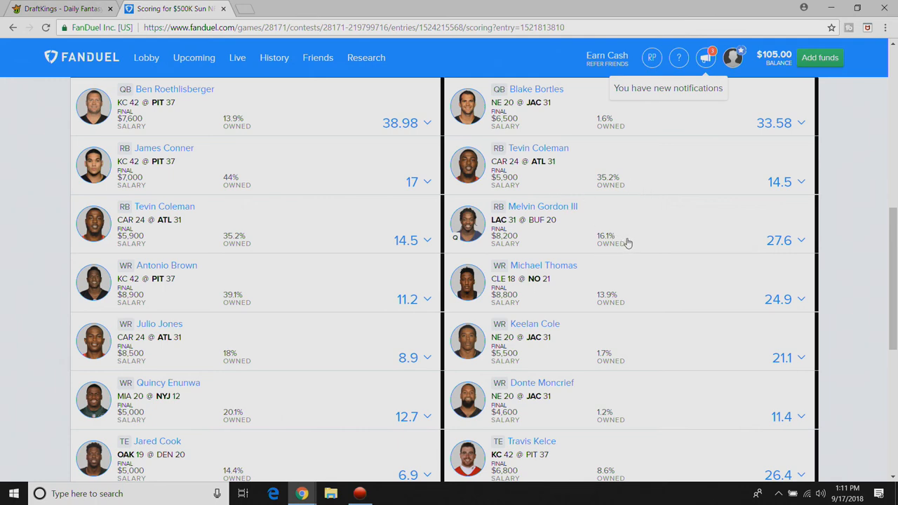
scroll(down, 3)
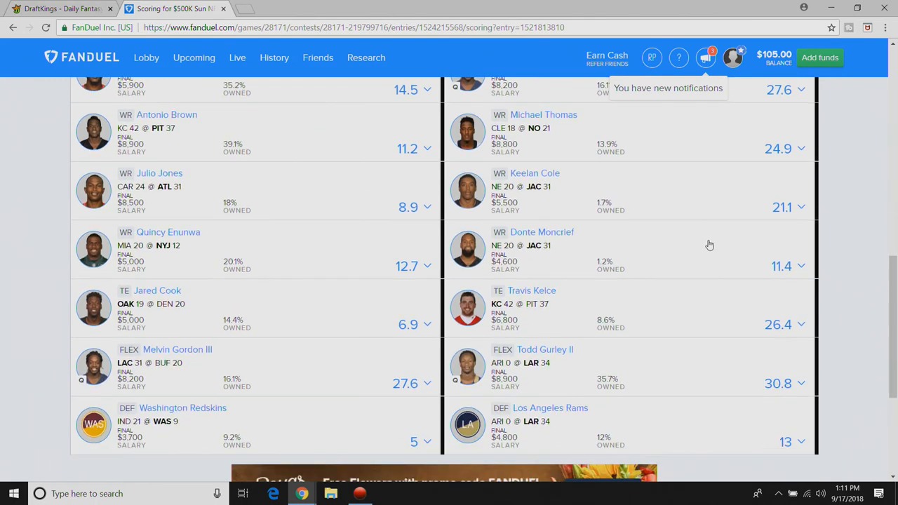
scroll(up, 3)
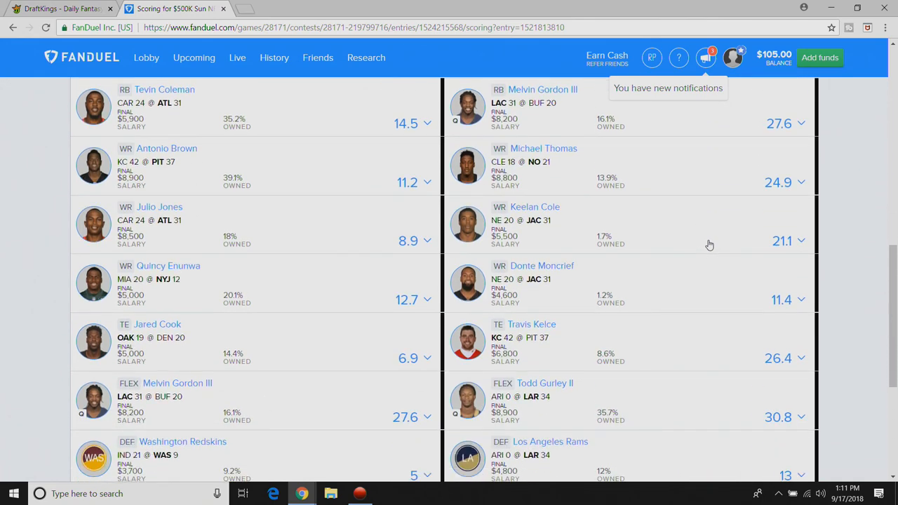
scroll(up, 3)
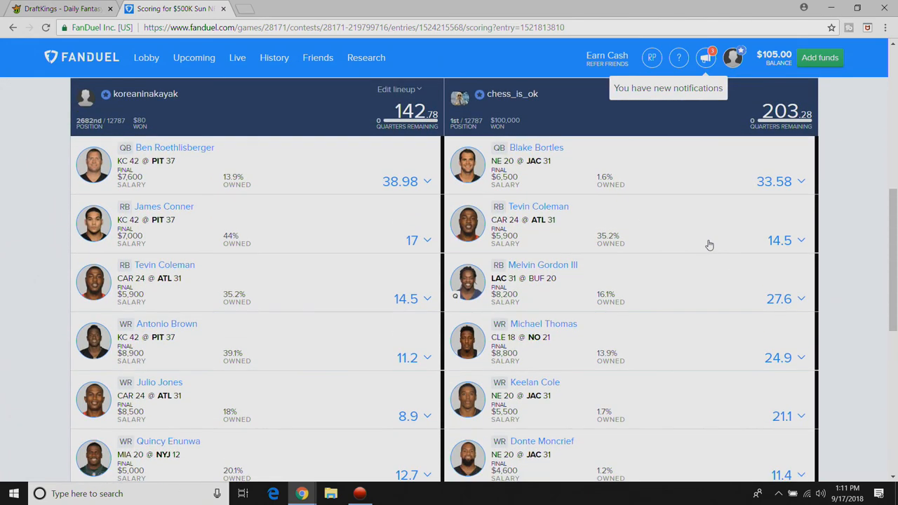
mouse_move(707, 234)
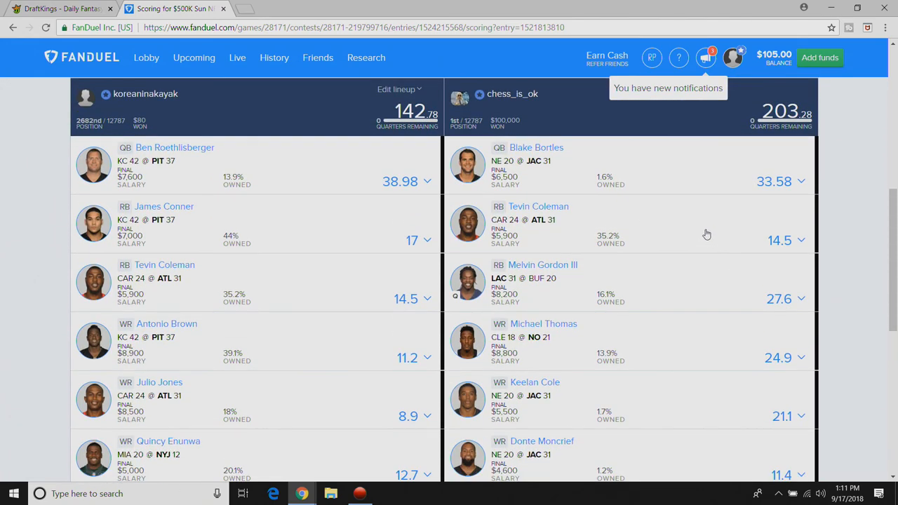
mouse_move(704, 227)
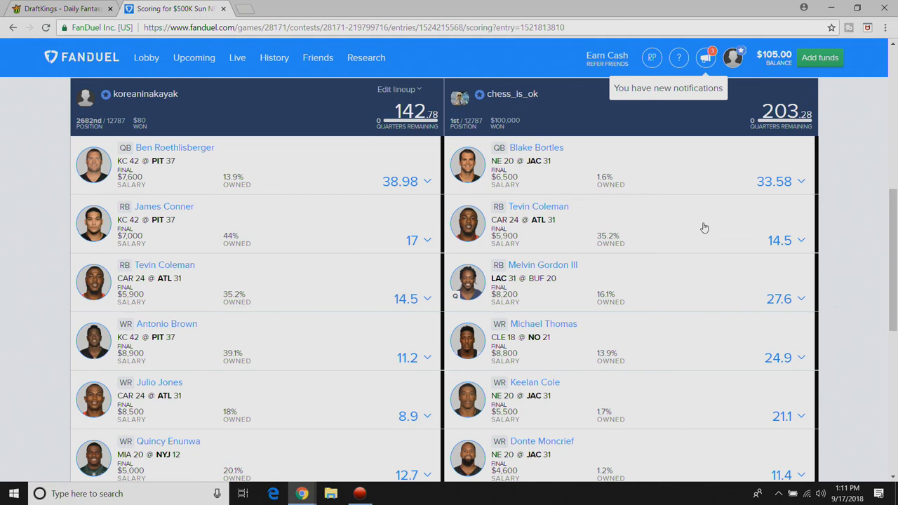
mouse_move(615, 320)
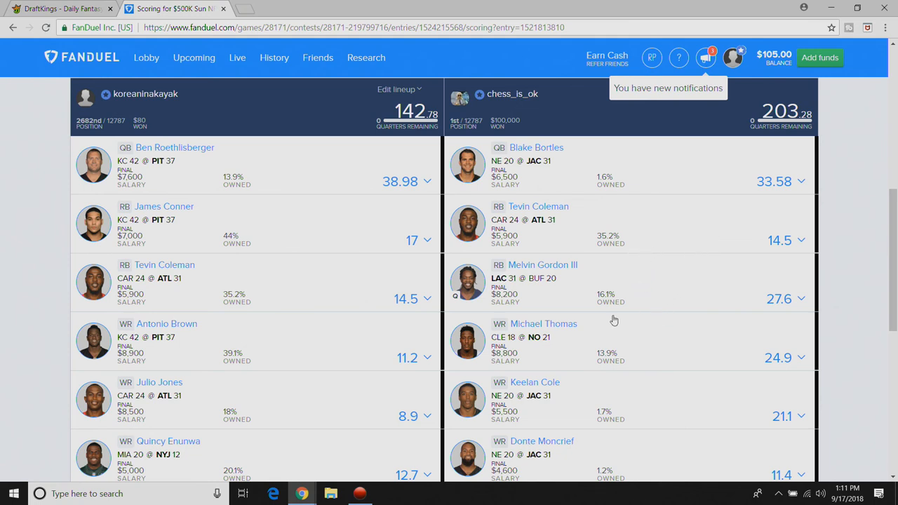
mouse_move(780, 356)
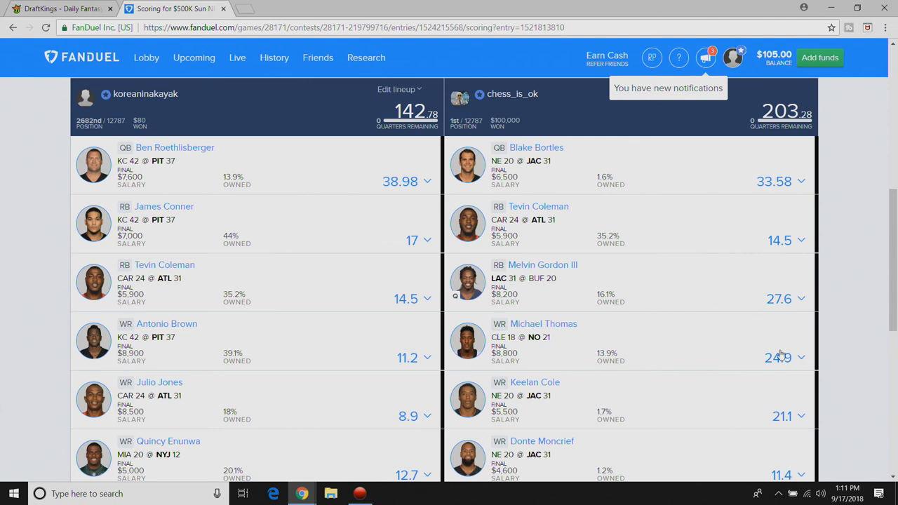
click(802, 357)
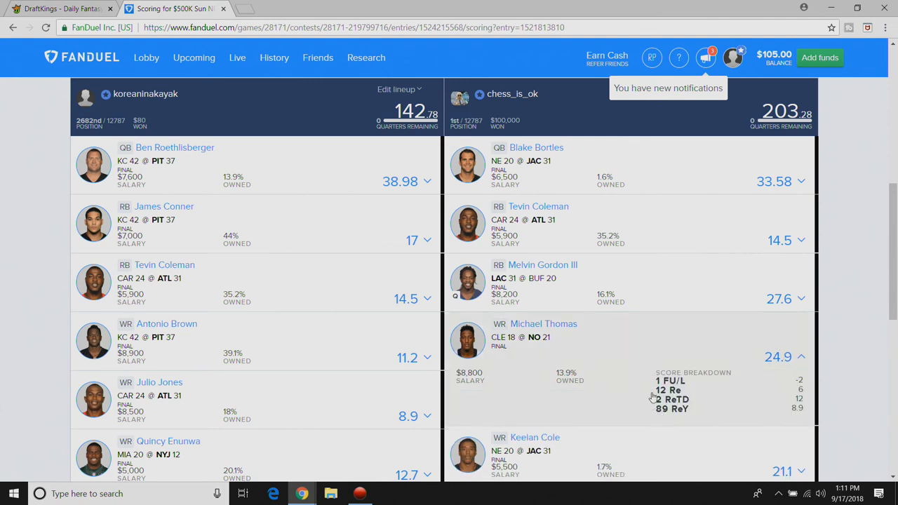
click(803, 358)
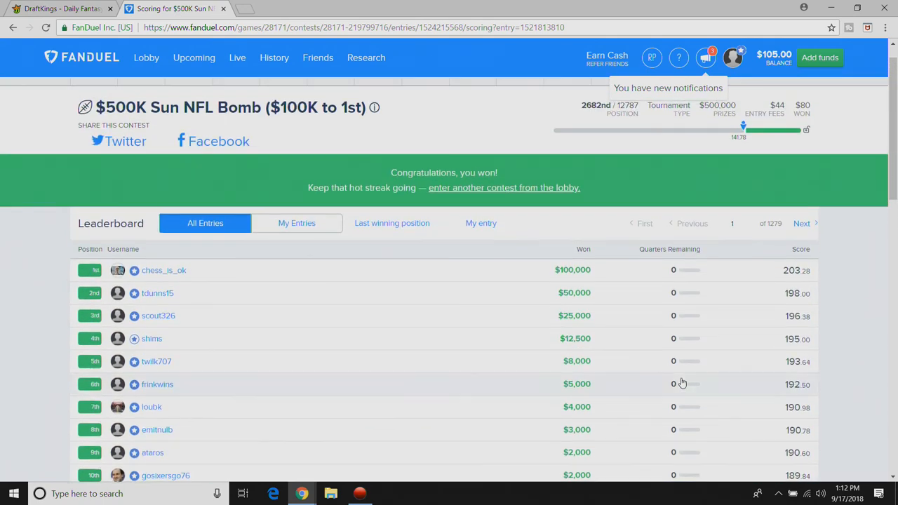
scroll(down, 3)
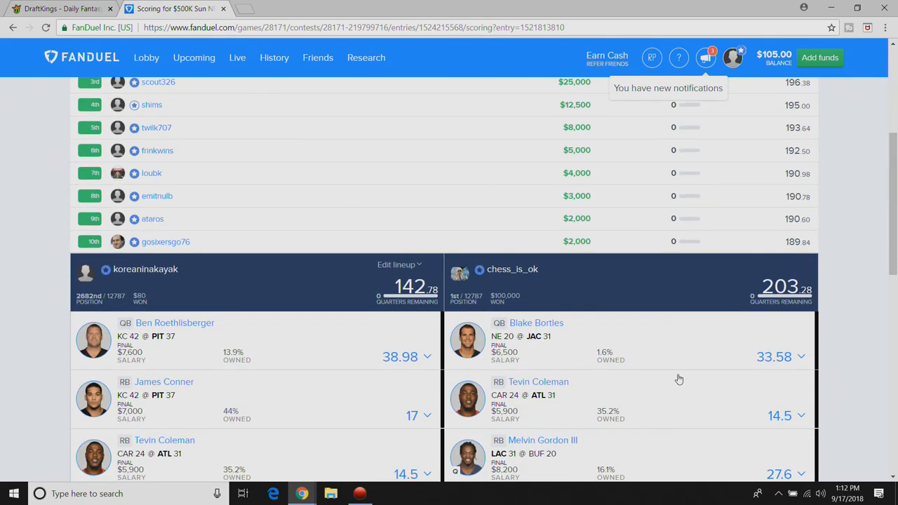
scroll(down, 3)
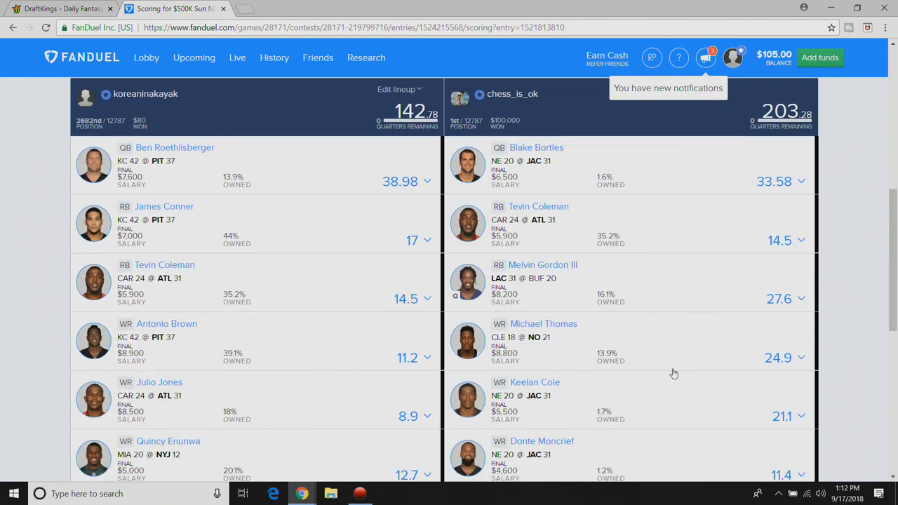
scroll(down, 3)
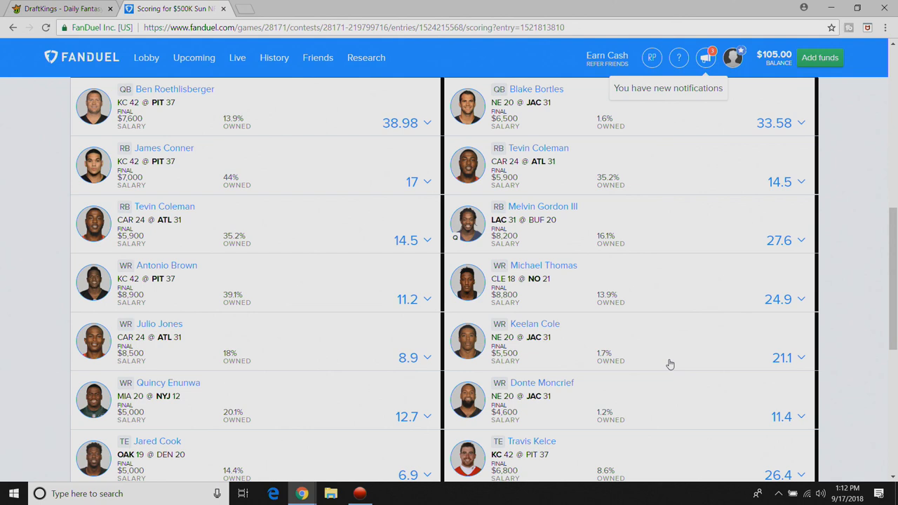
mouse_move(660, 384)
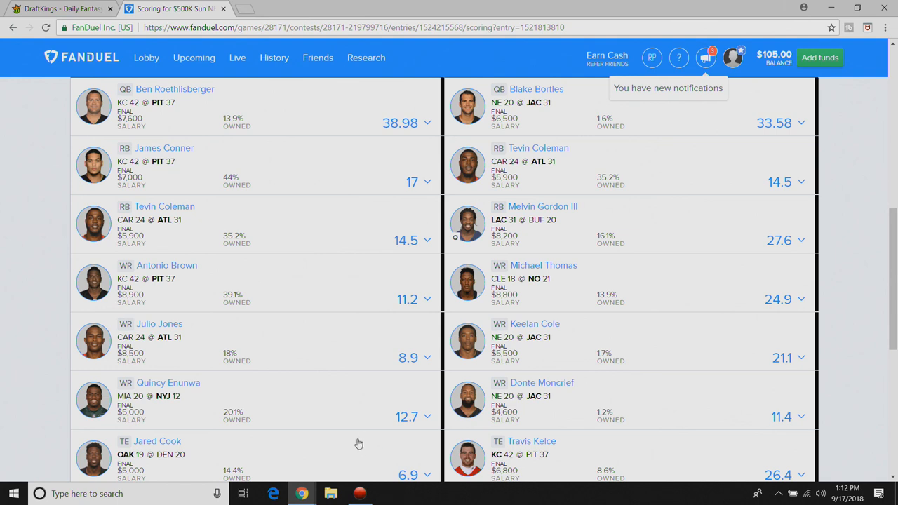
mouse_move(358, 435)
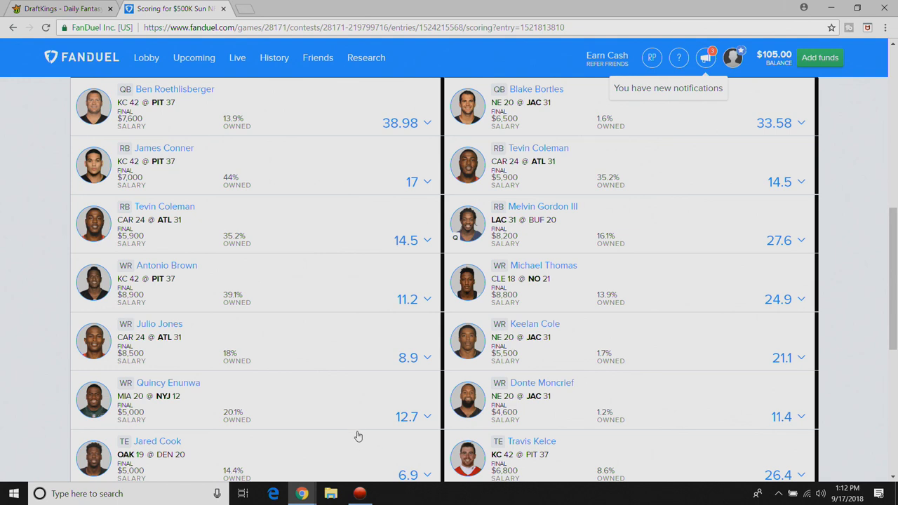